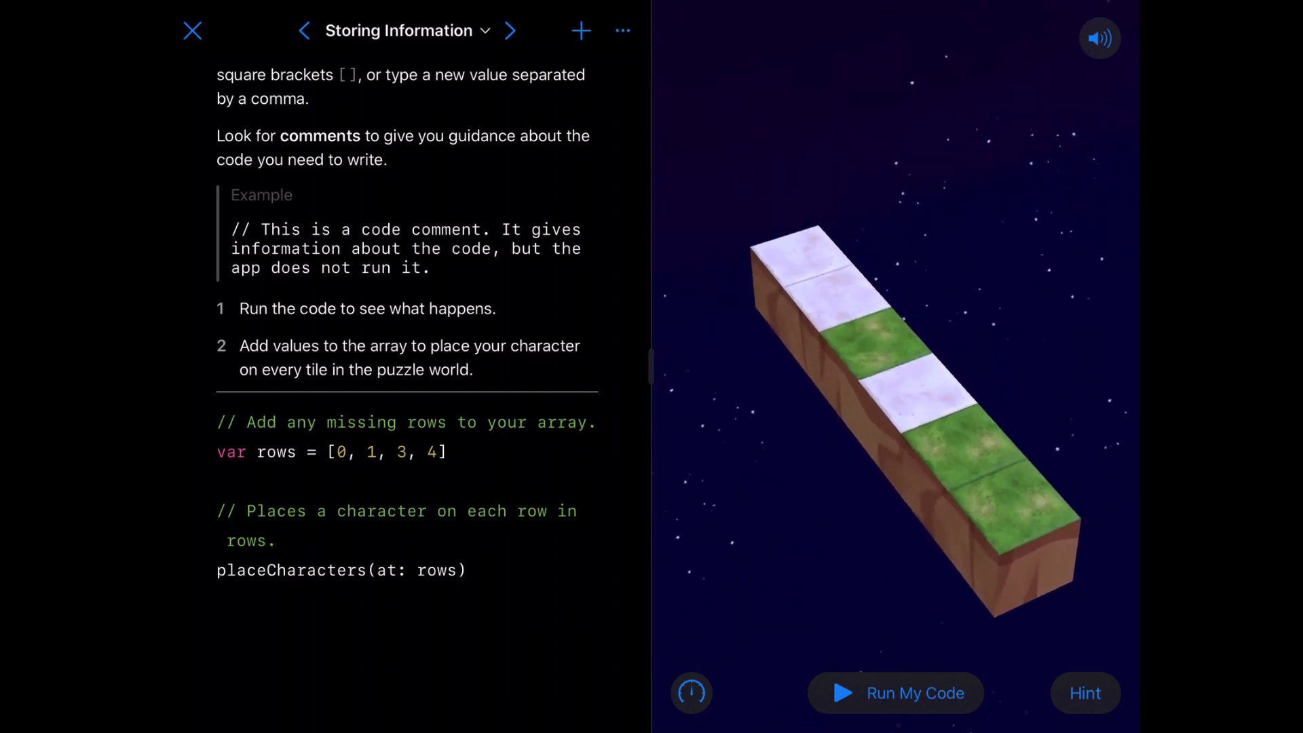
Check tile coordinates, then run the code so characters land on rows 0, 1, 3 and 4.
click(895, 693)
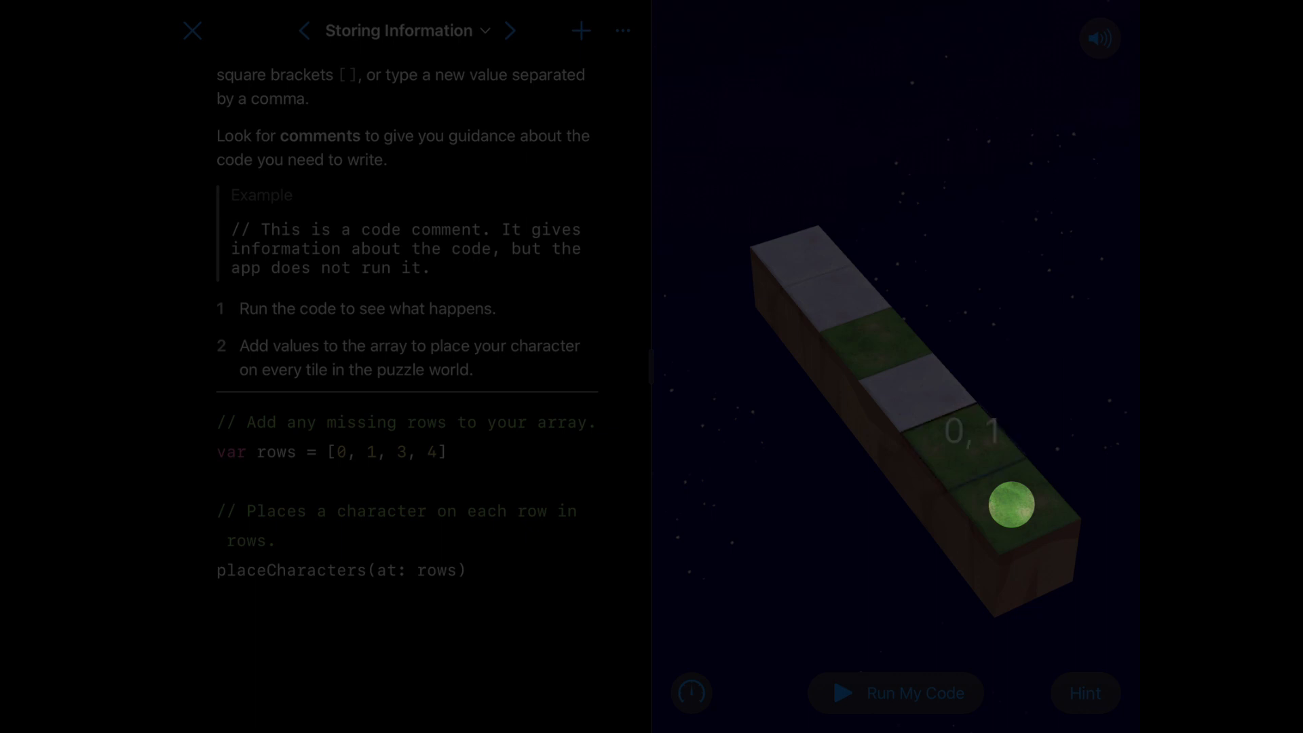
click(895, 693)
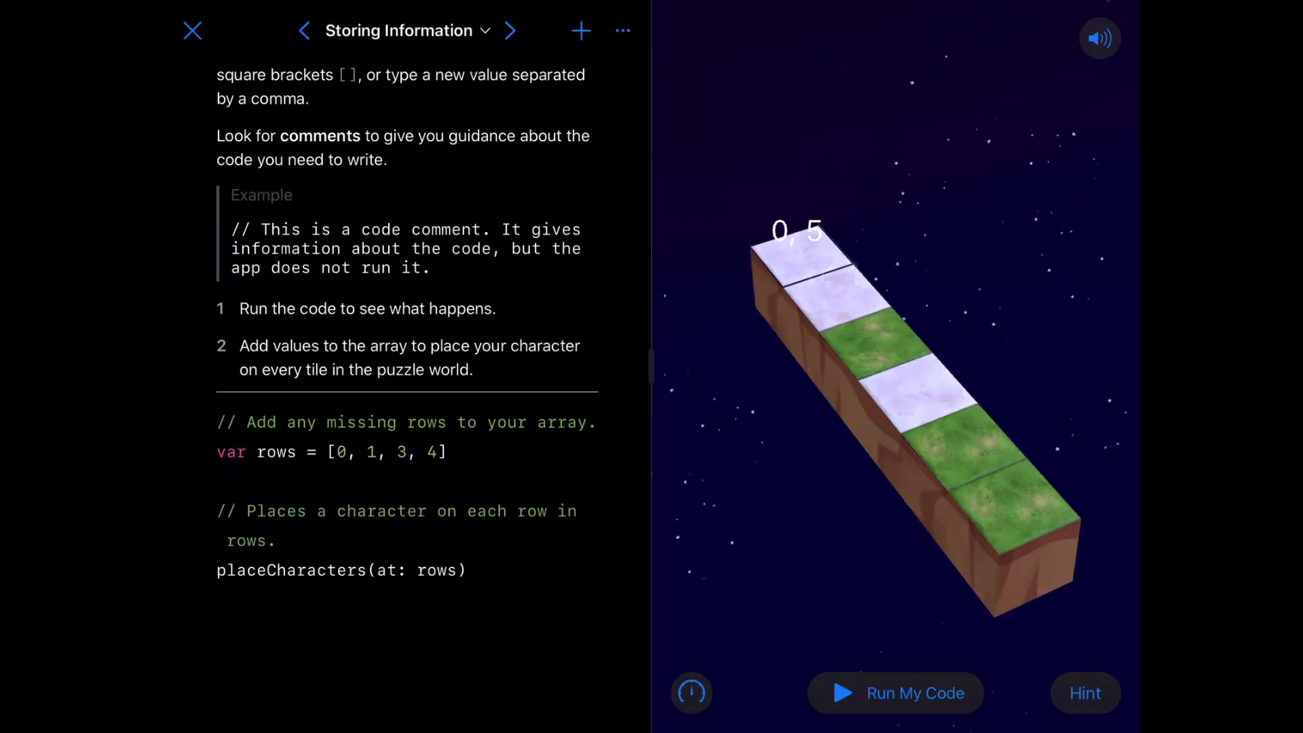
click(895, 693)
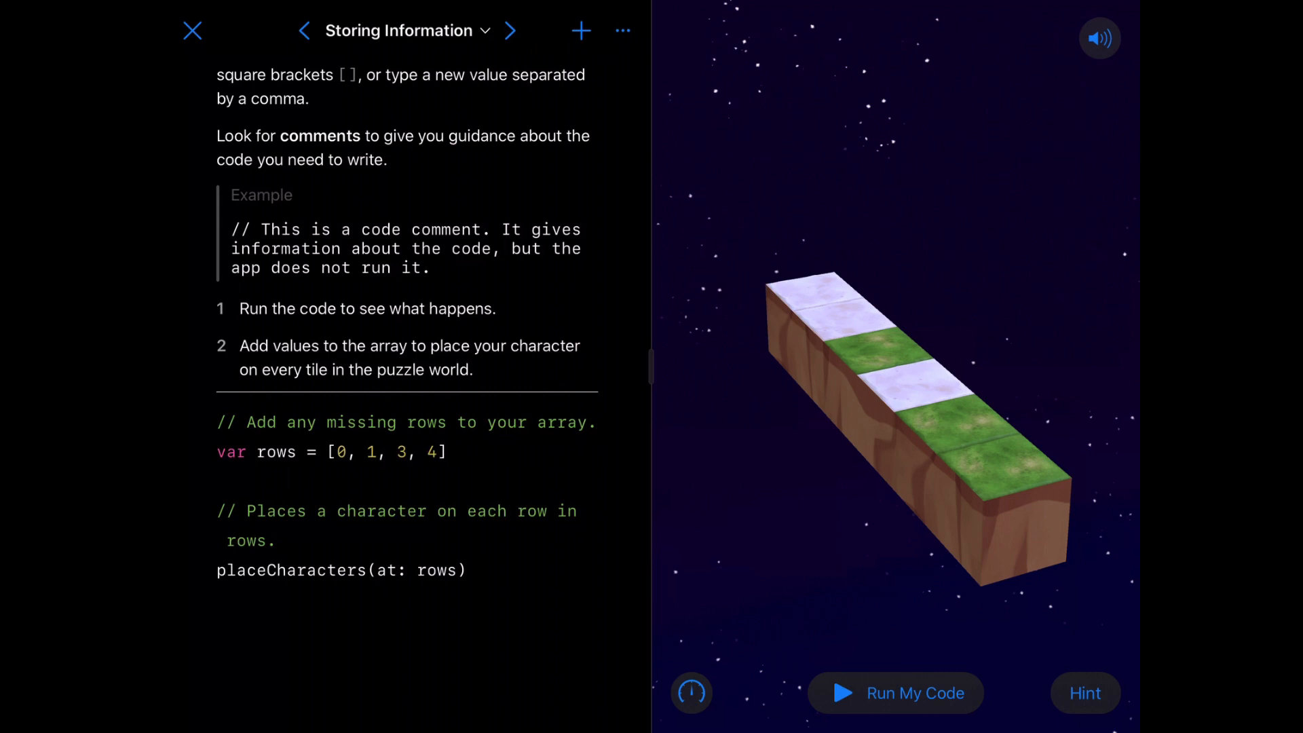
click(895, 692)
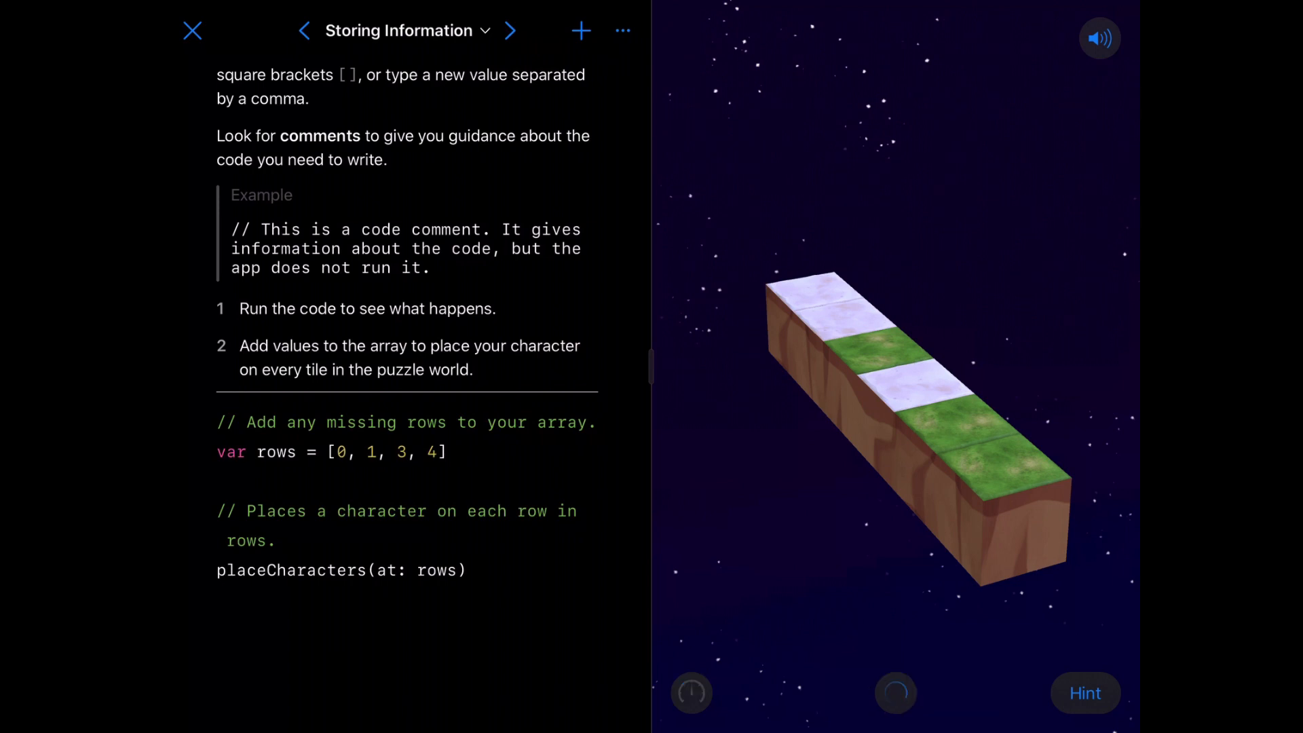
click(895, 693)
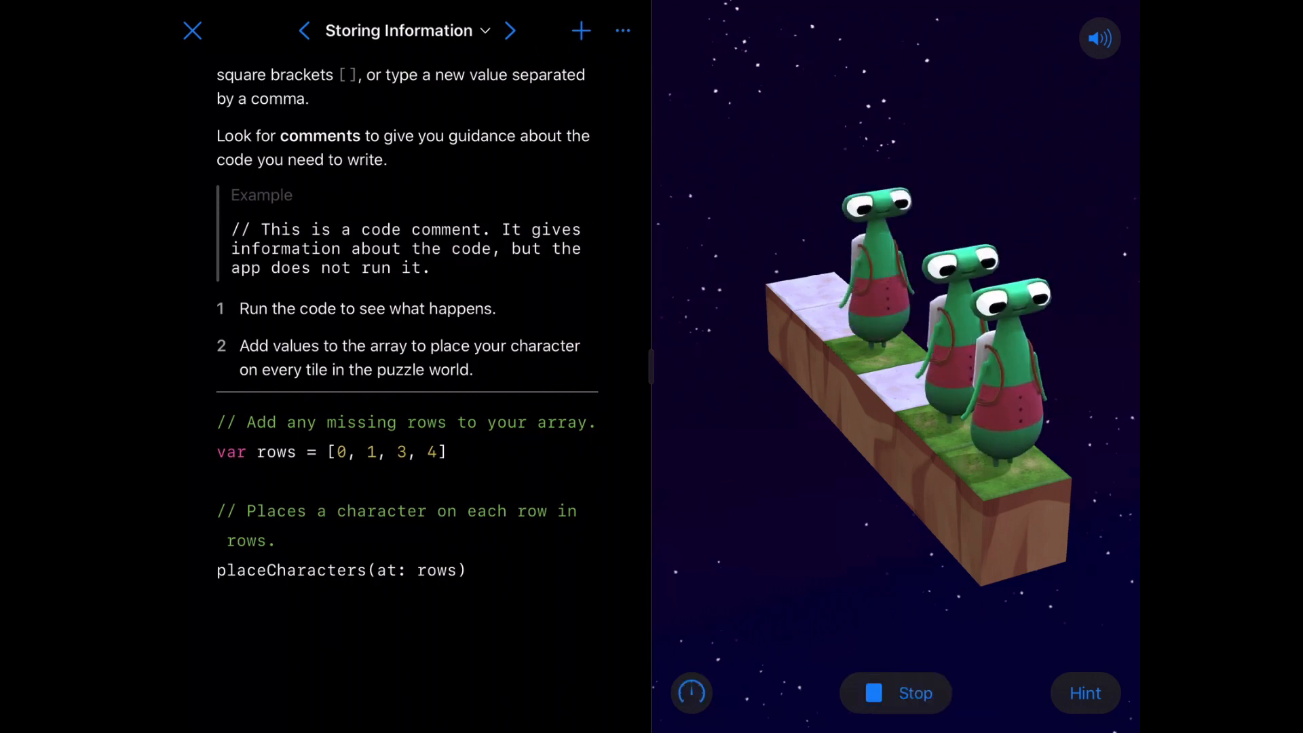
click(896, 693)
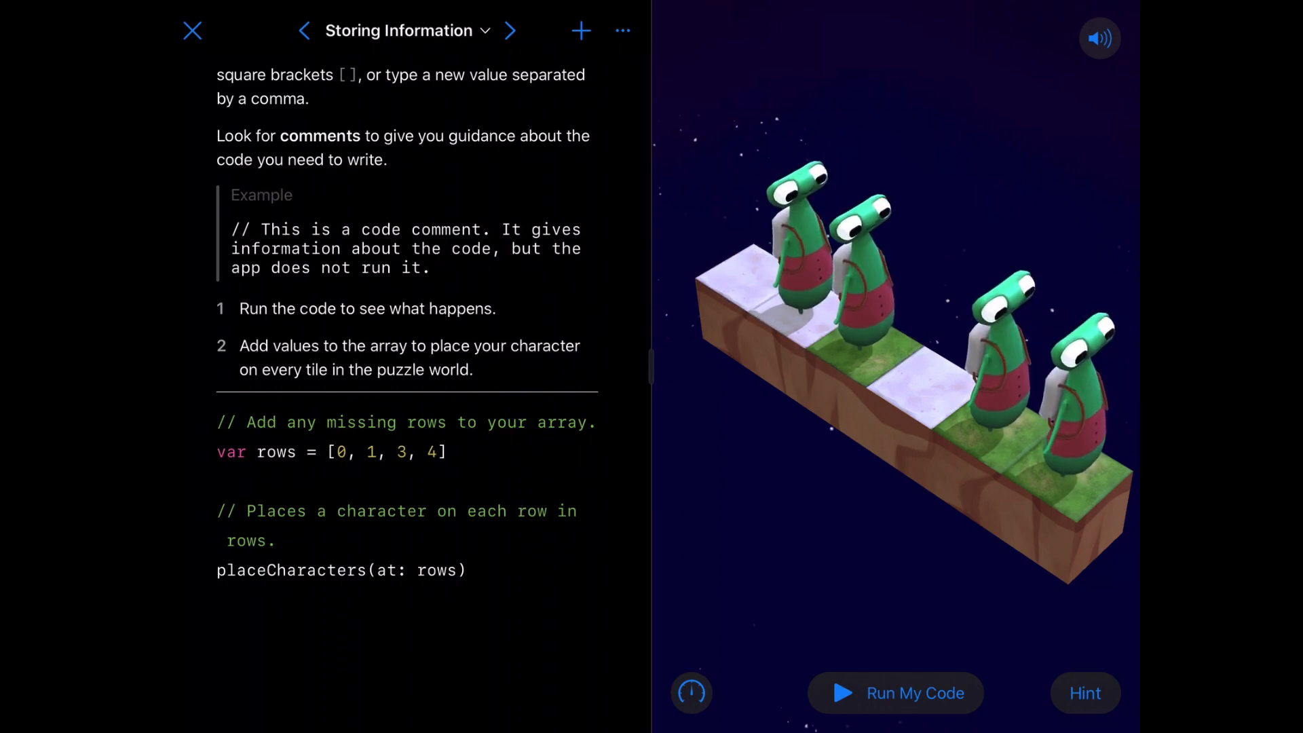
Place the cursor inside the rows array [0, 1, 3, 4] with the editing keyboard showing.
click(332, 452)
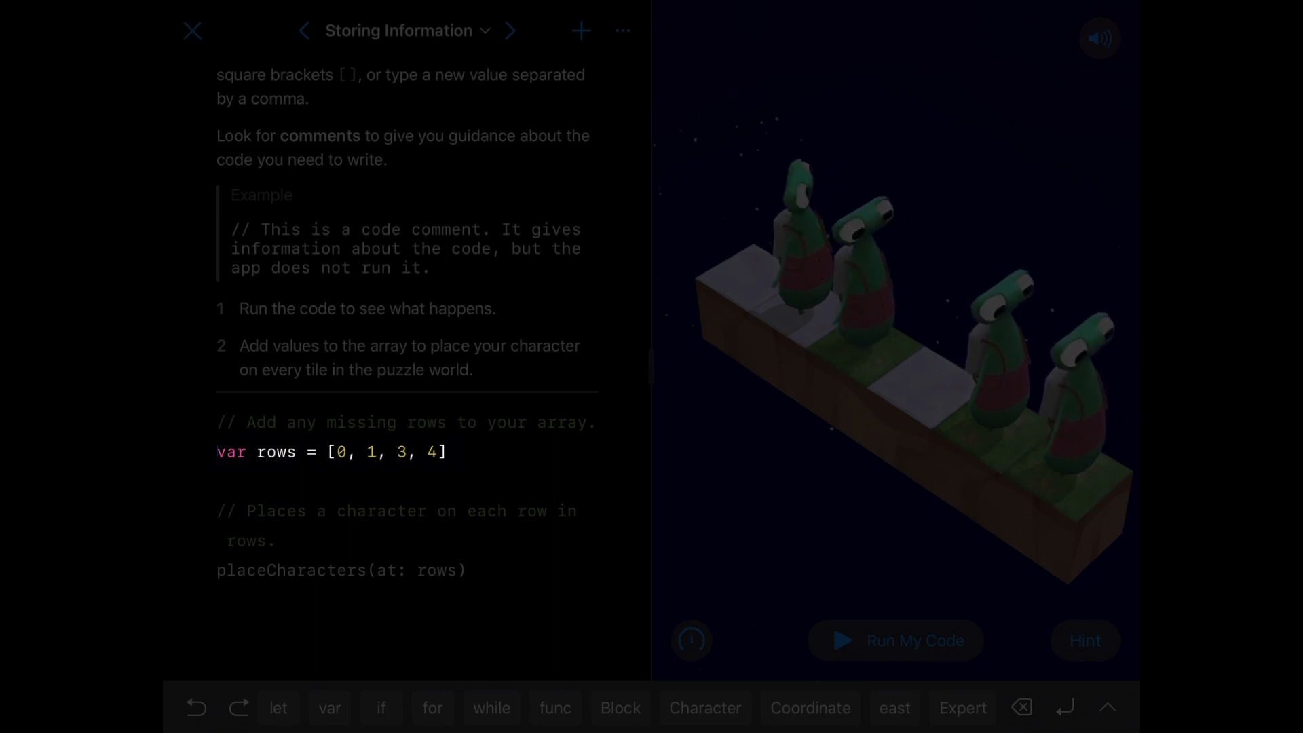
double_click(391, 451)
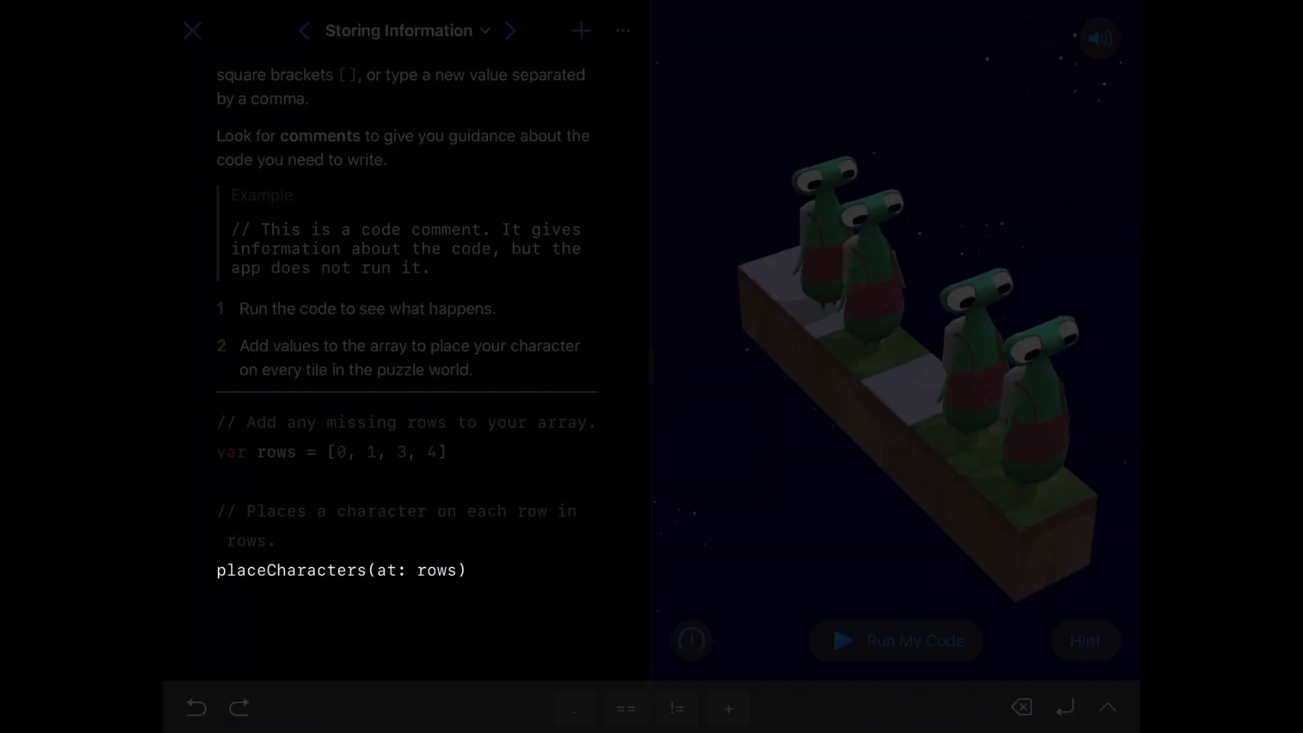
double_click(341, 570)
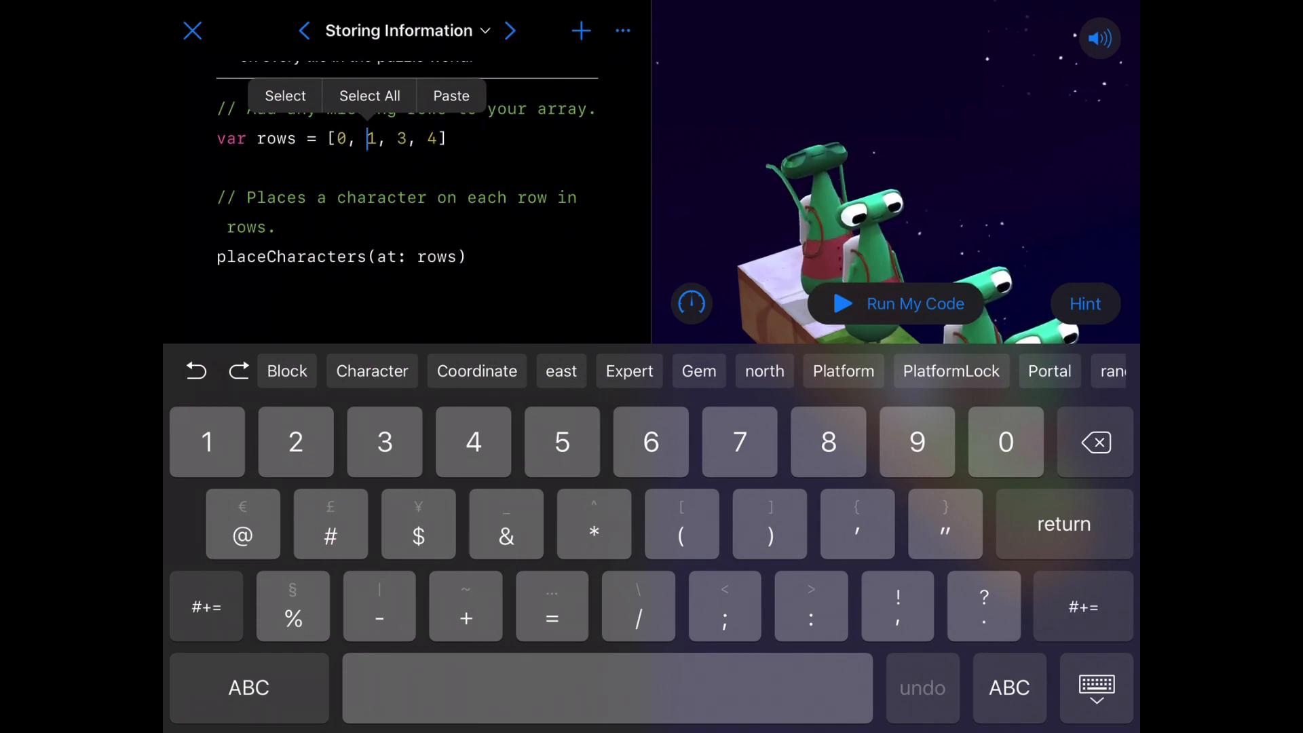
Insert rows 2 and 5 so the array reads [0, 2, 1, 3, 5, 4].
click(1095, 687)
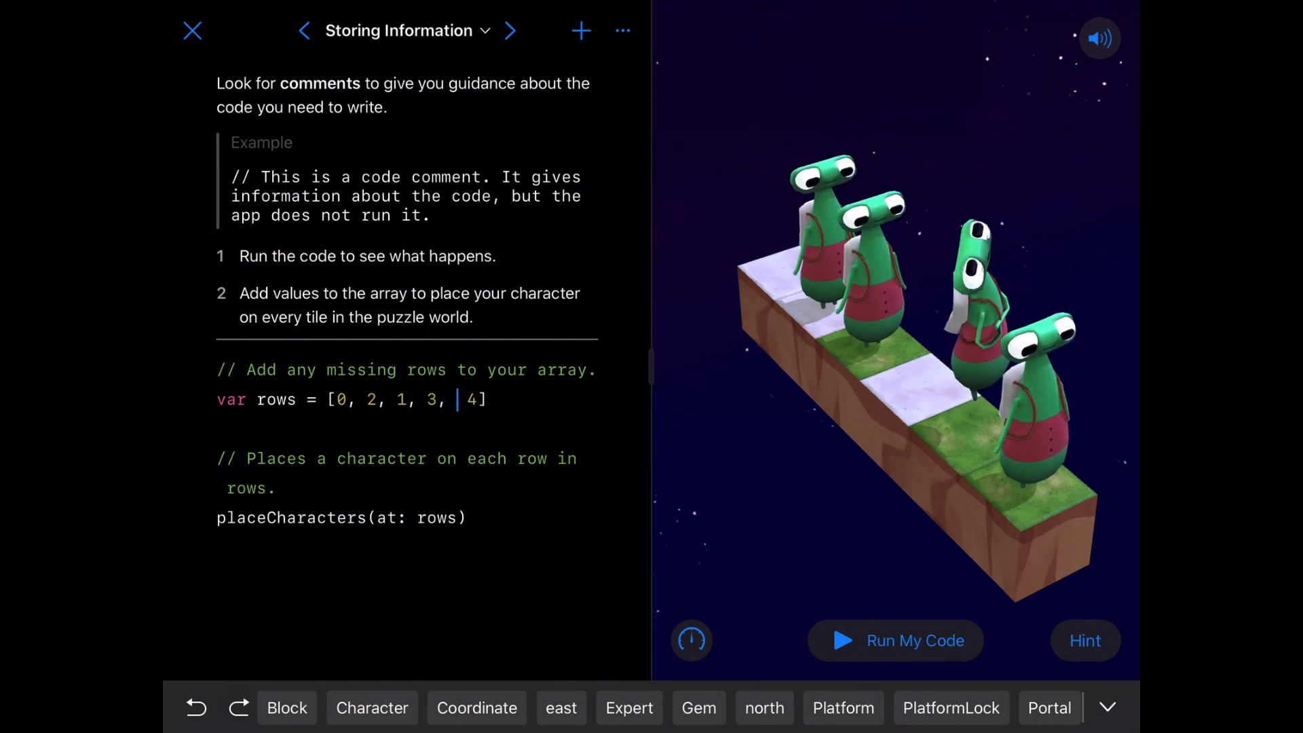
text(5,)
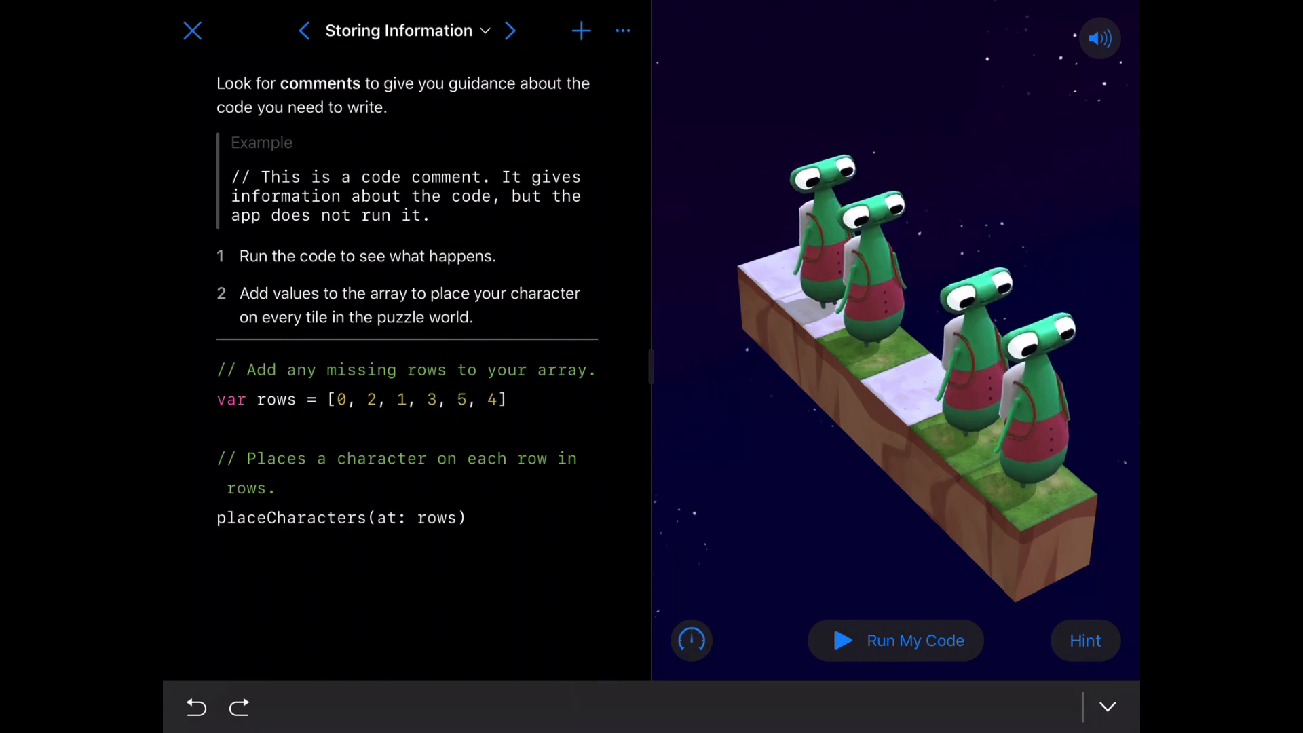
Add a blank line after the rows array line.
click(447, 399)
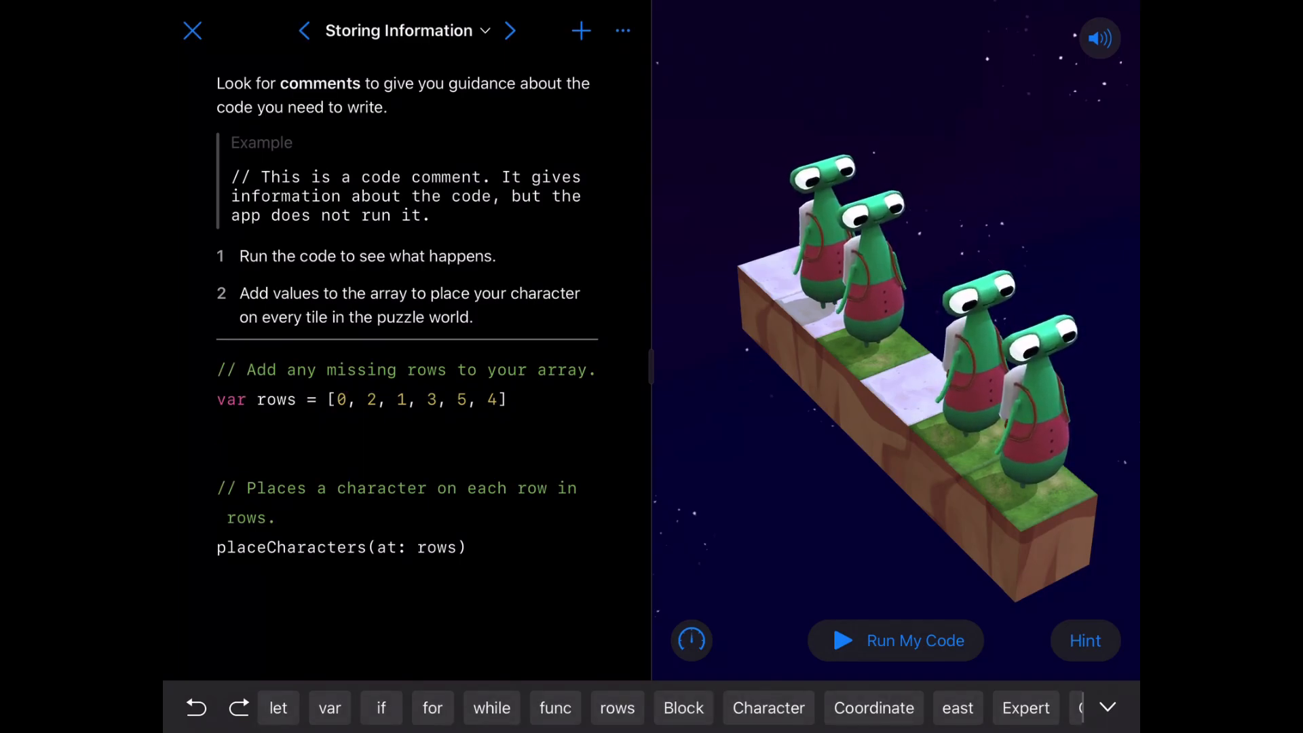
Declare var aStringArray = ["zippy", "samantha"] and begin another var line below it.
click(329, 707)
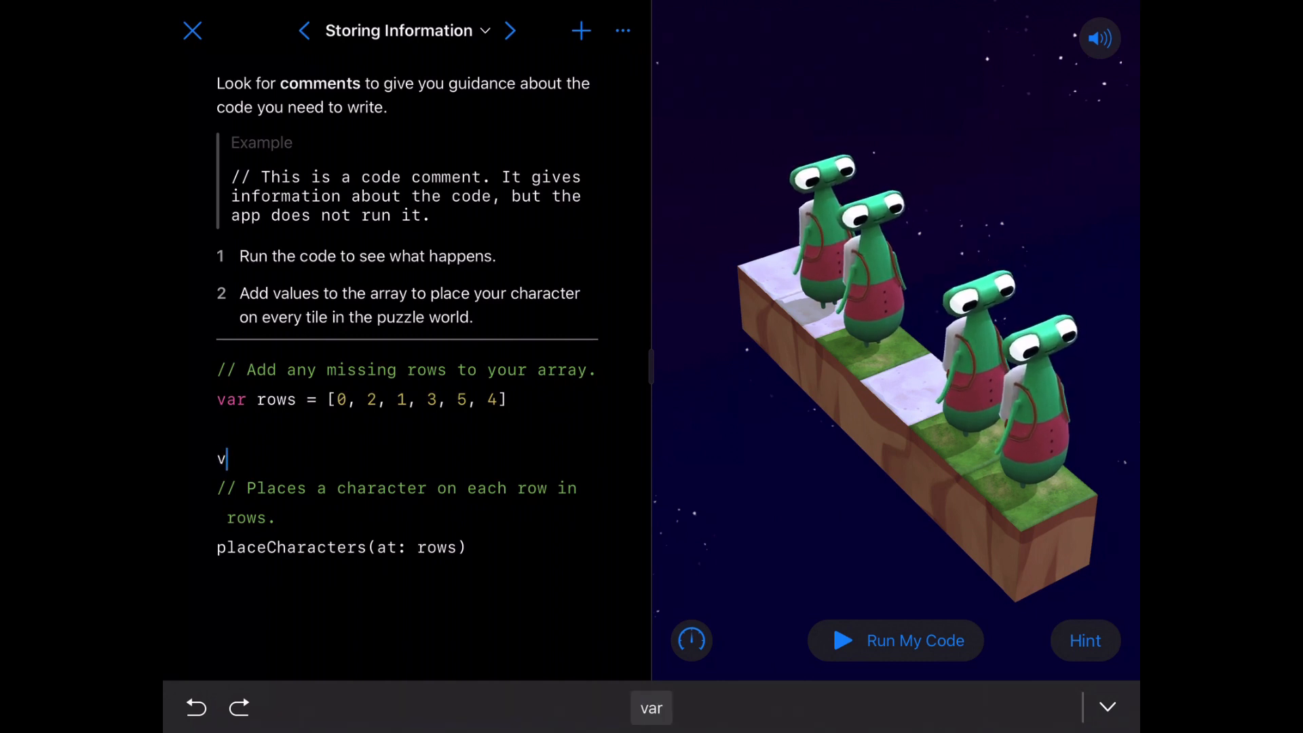
click(651, 708)
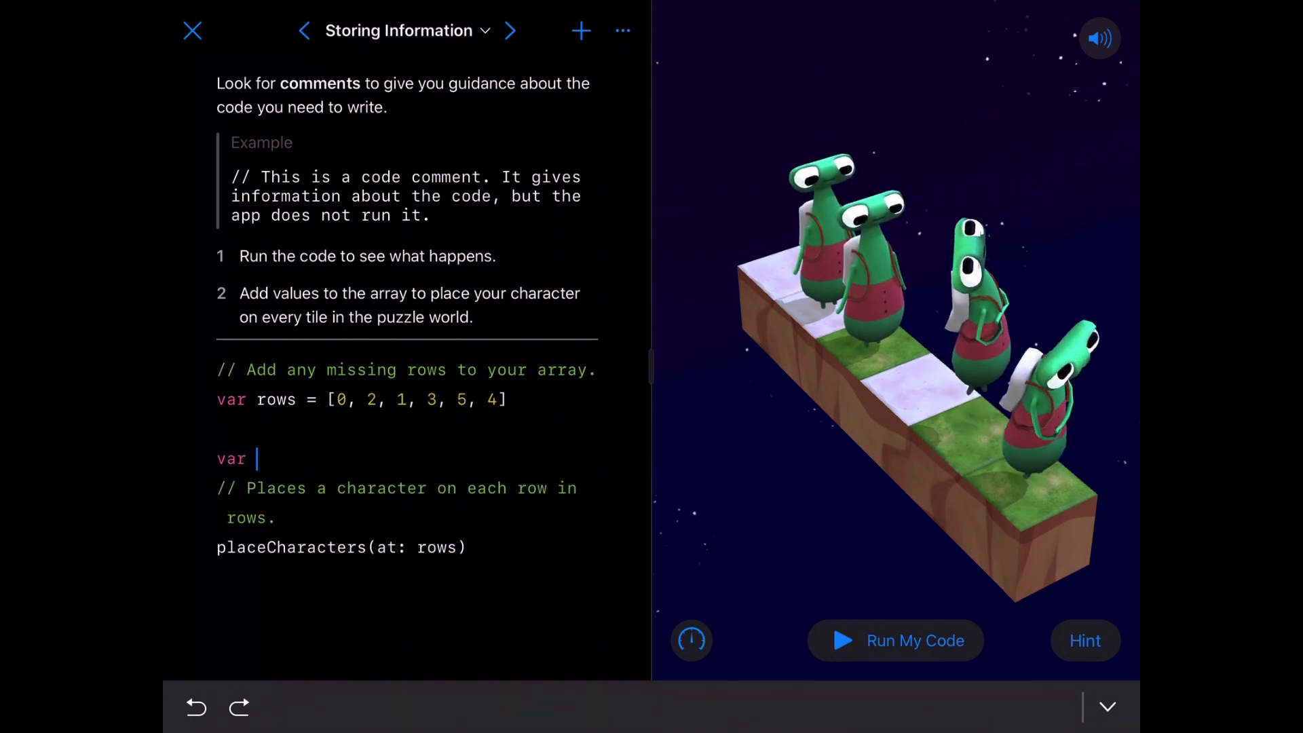
text(aString)
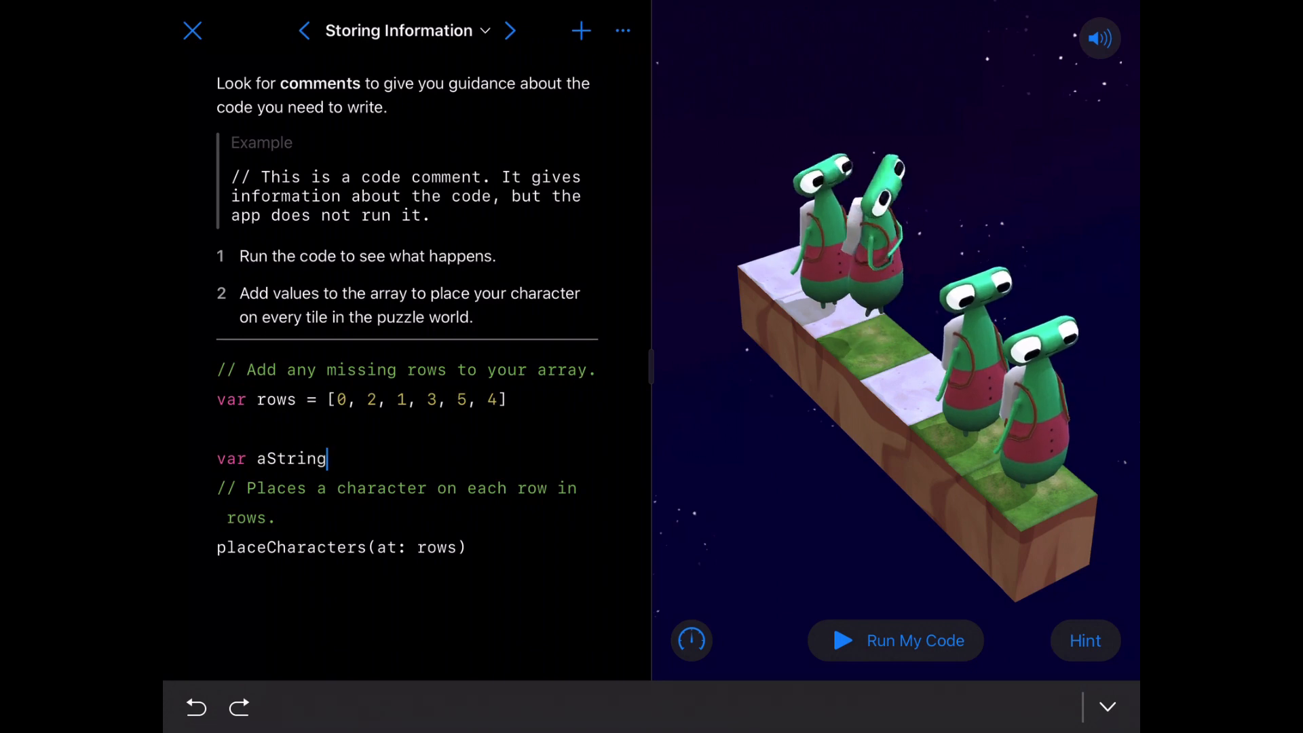
text(Array =)
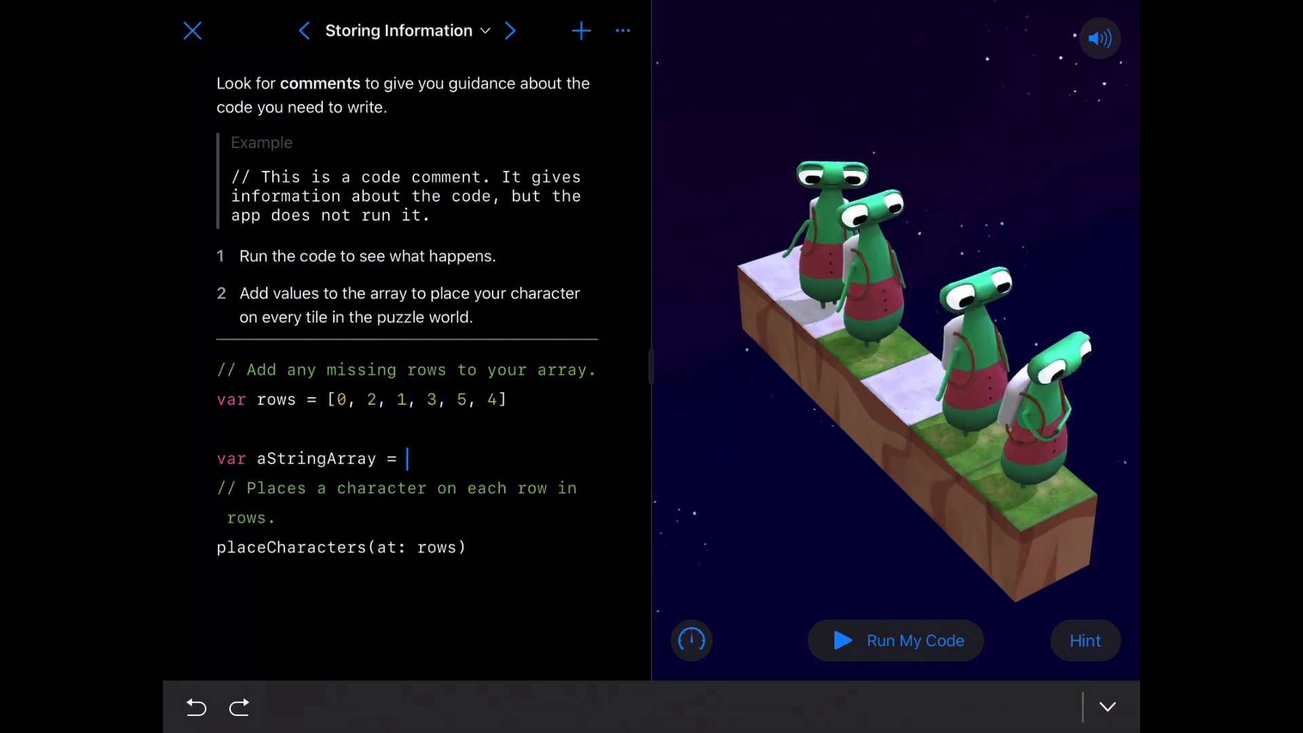
text([])
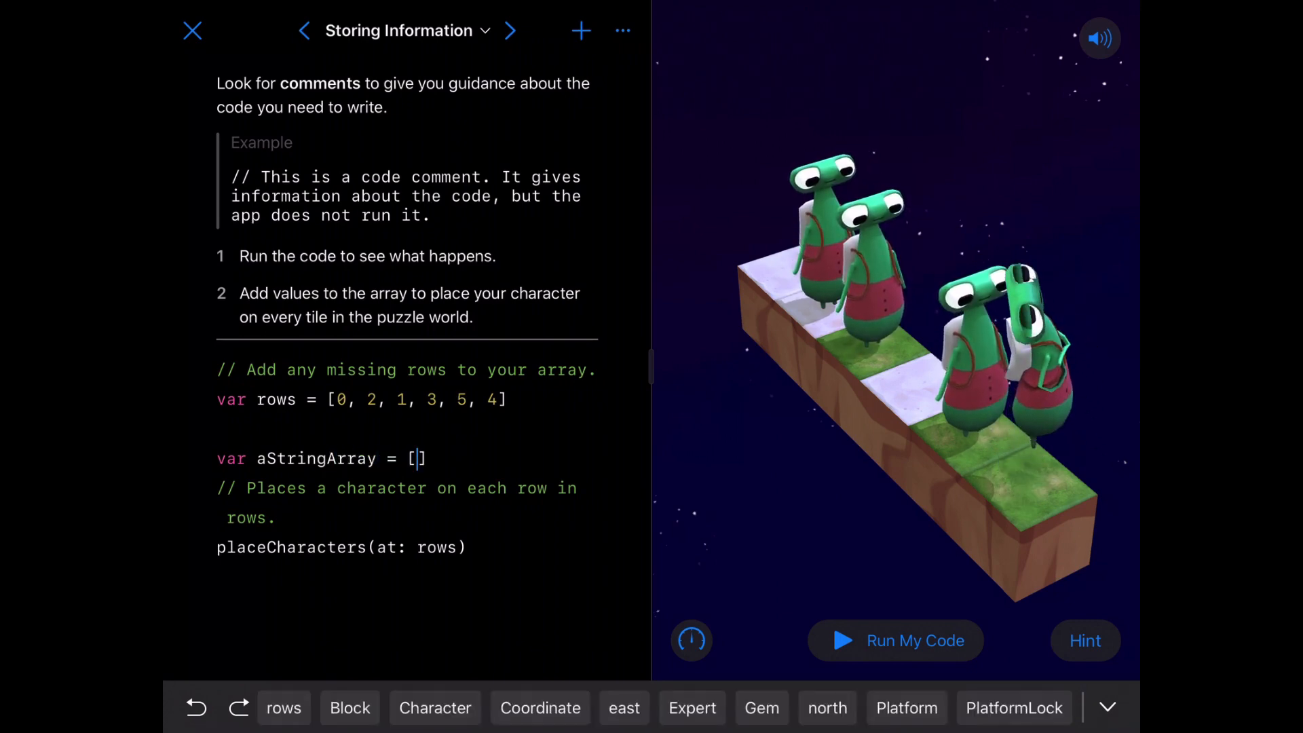
text("zipp)
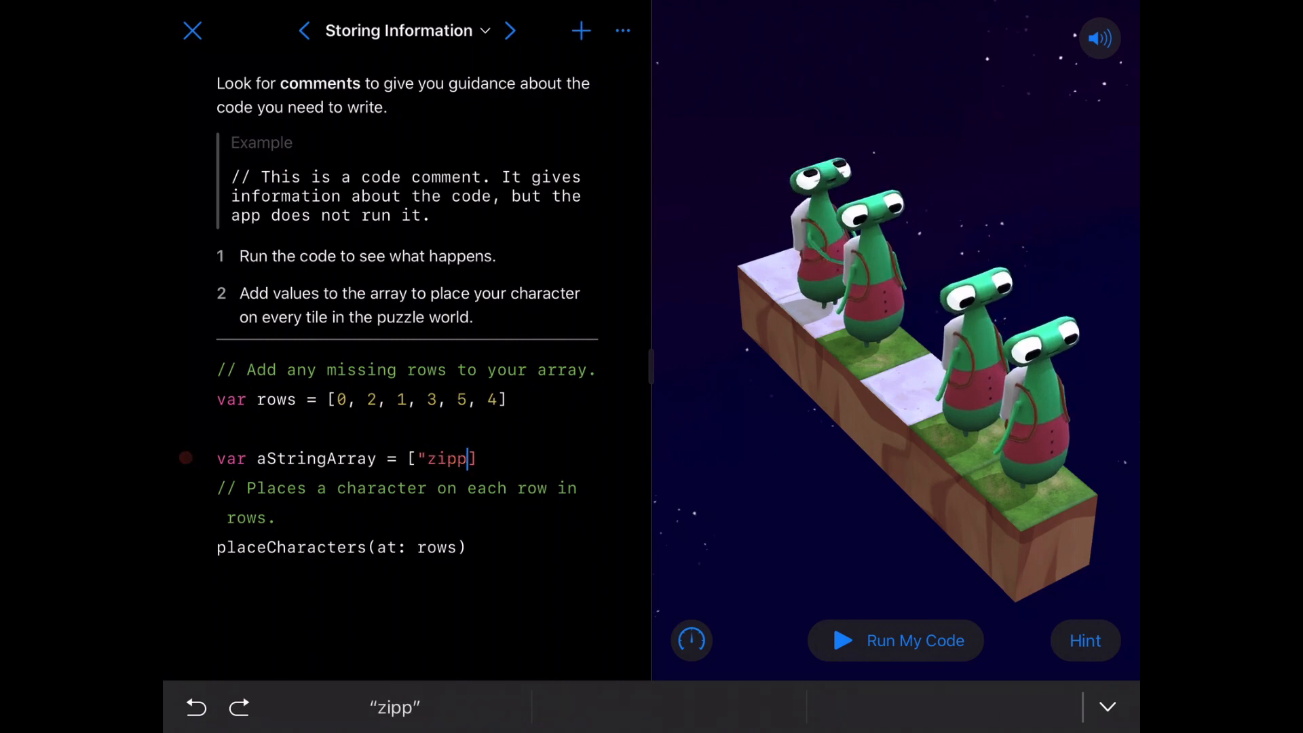
text(y",)
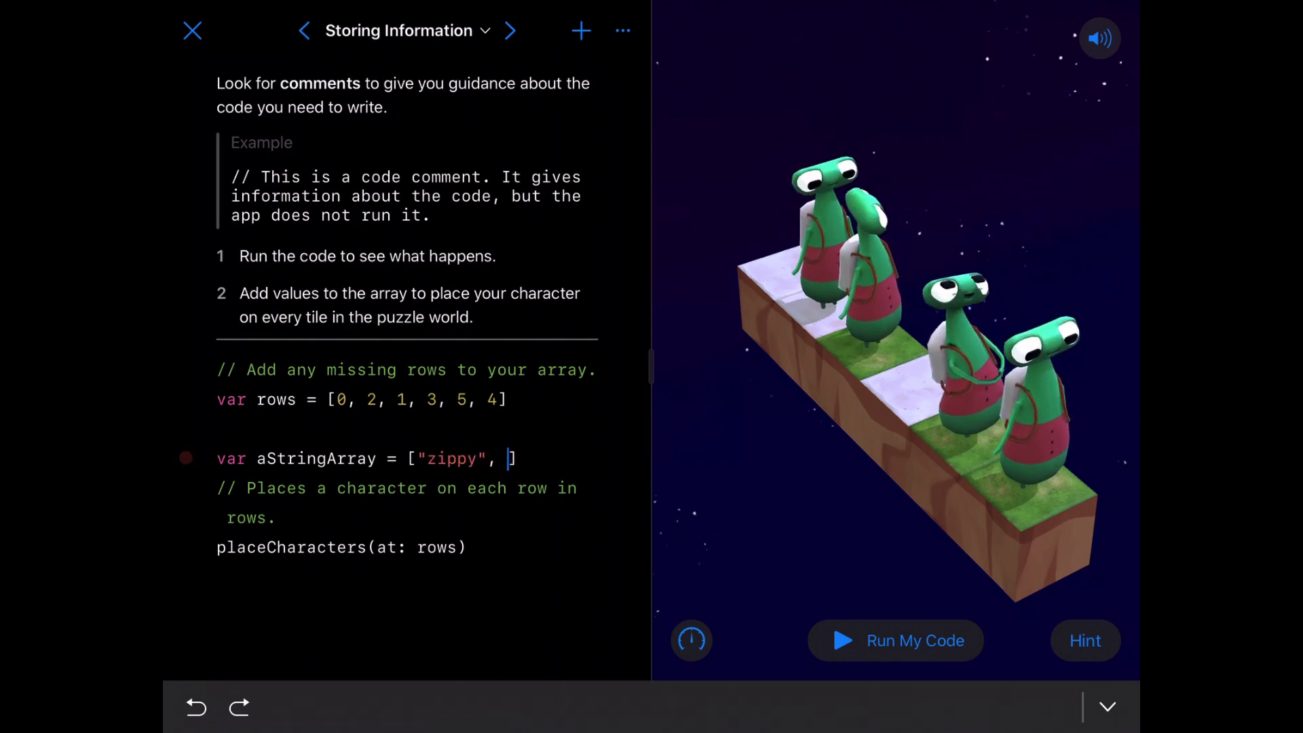
text(samanth)
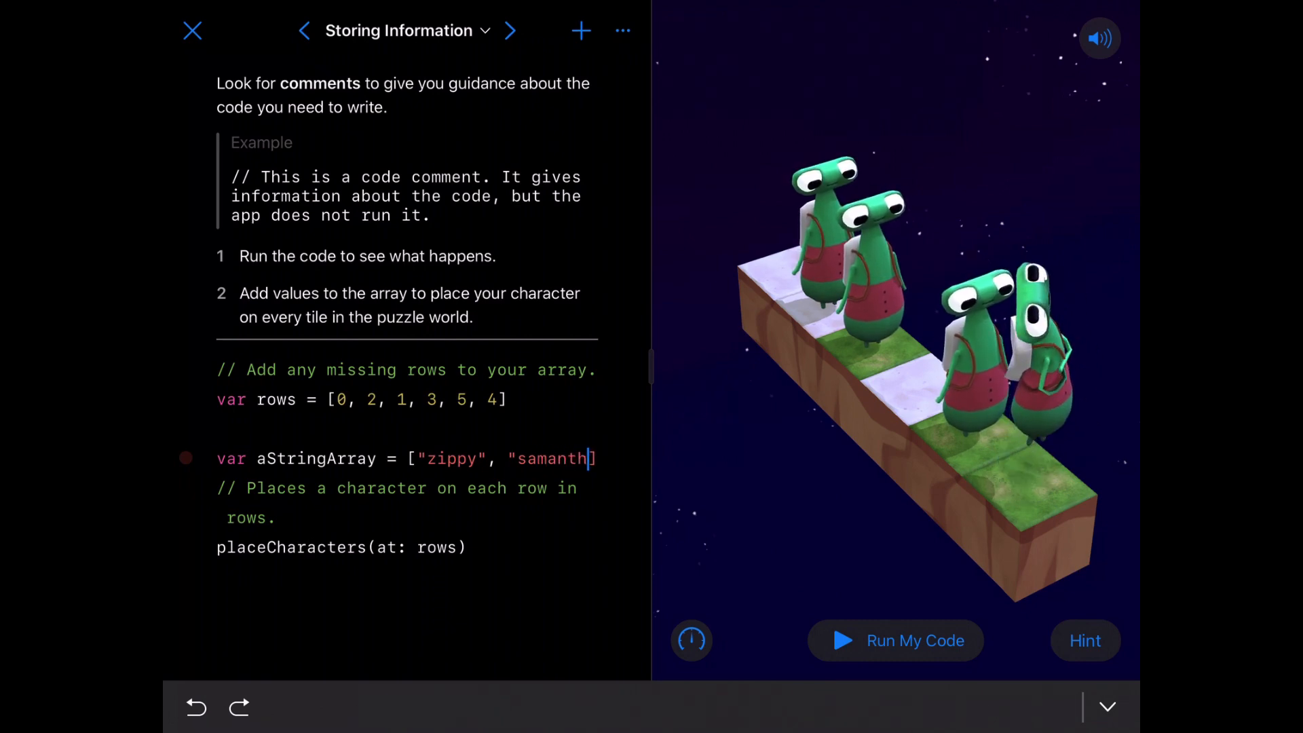
text(a")
text(var)
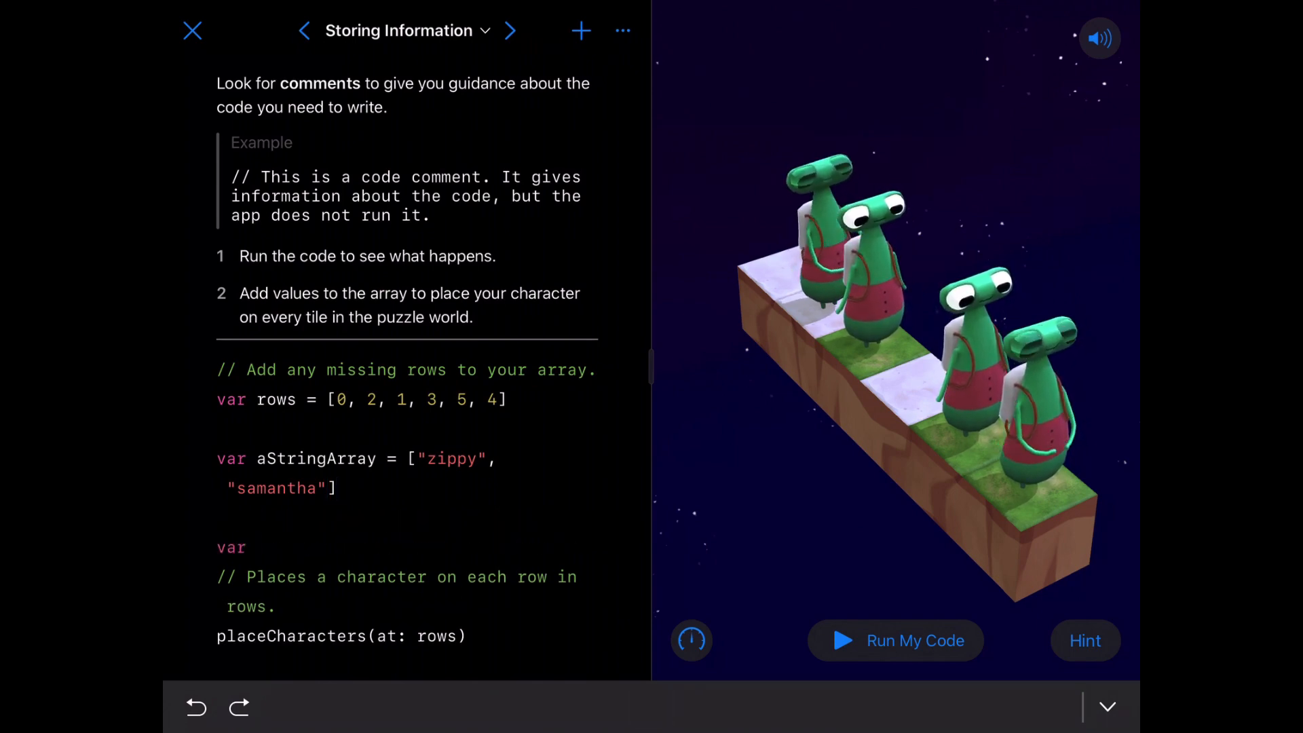
Declare coinFlips = [] with a 'heads is true' comment at the end of the line.
text(coin)
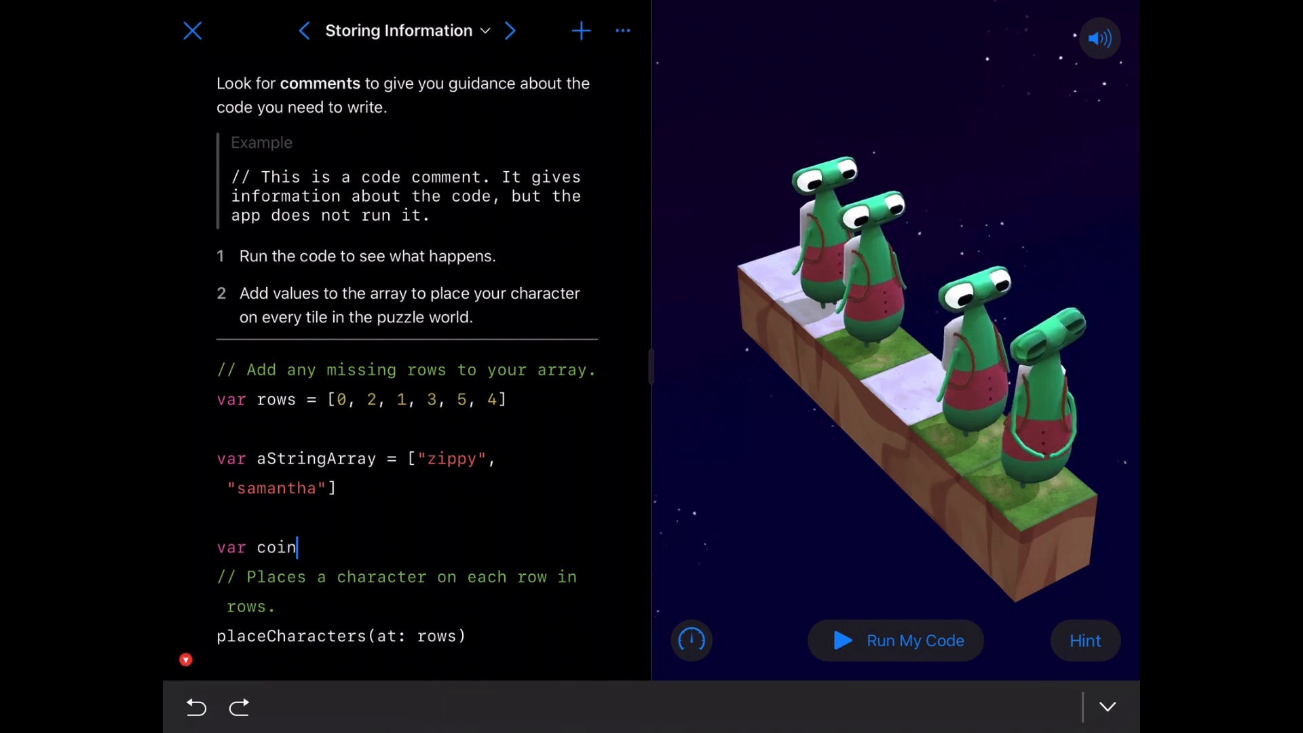
text(Flips)
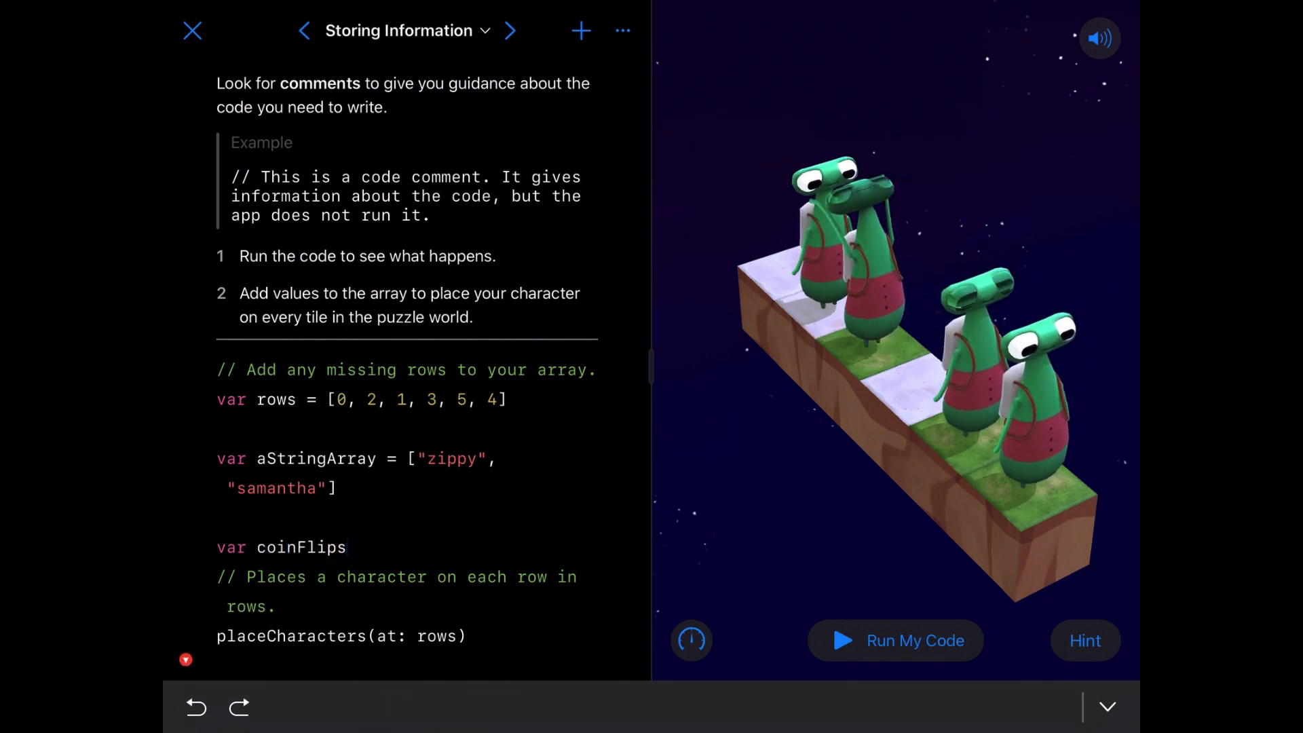
text(= [])
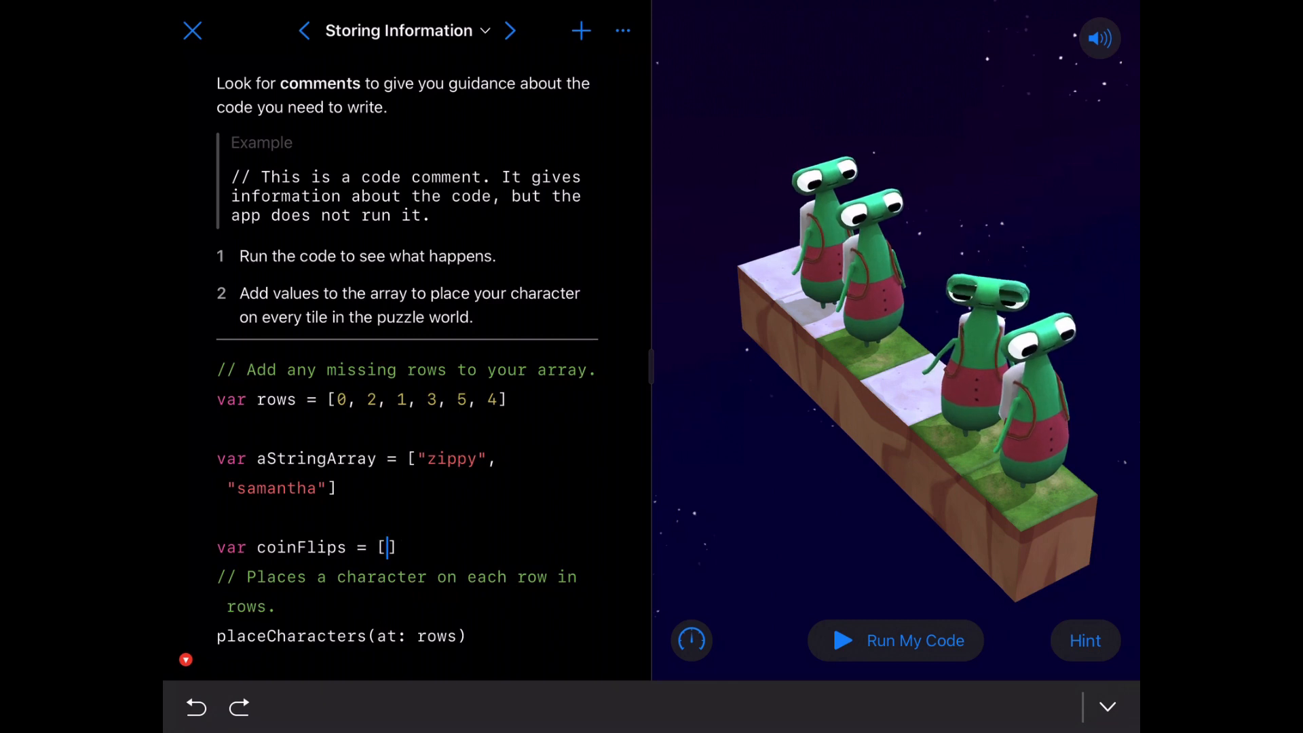
click(384, 547)
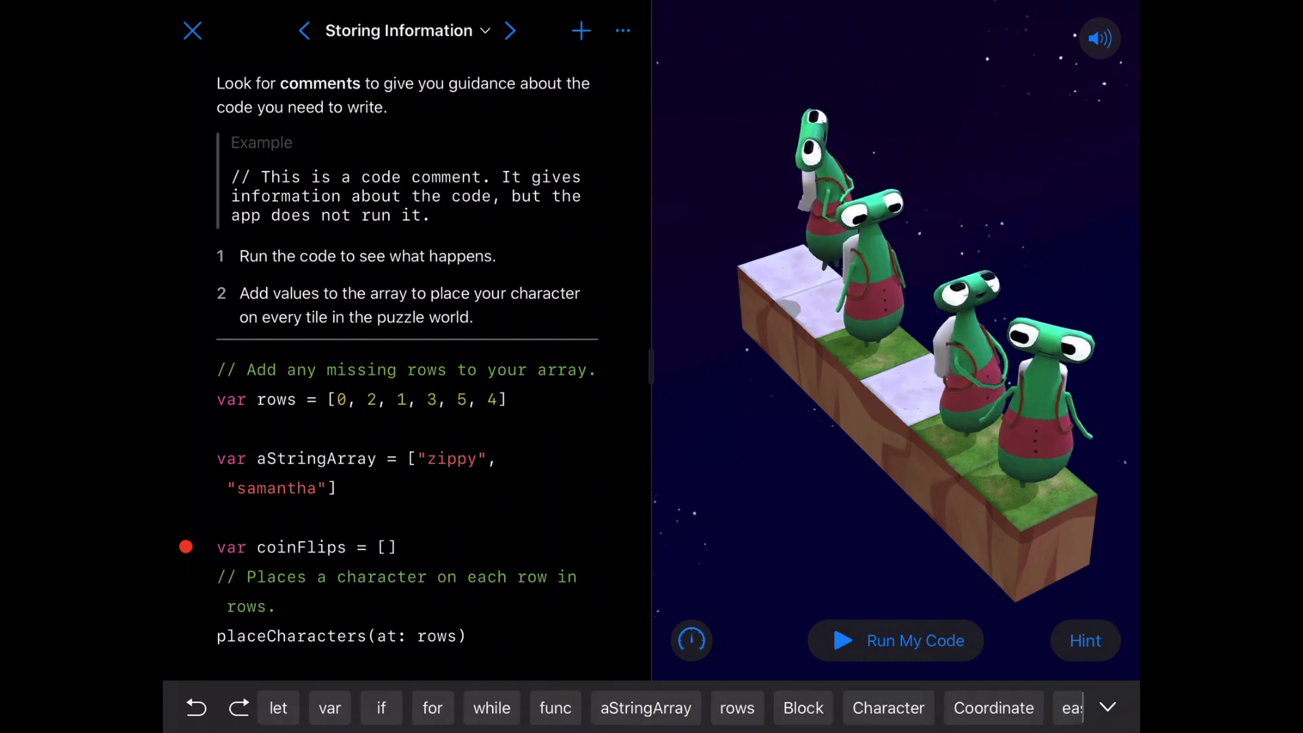
text(/)
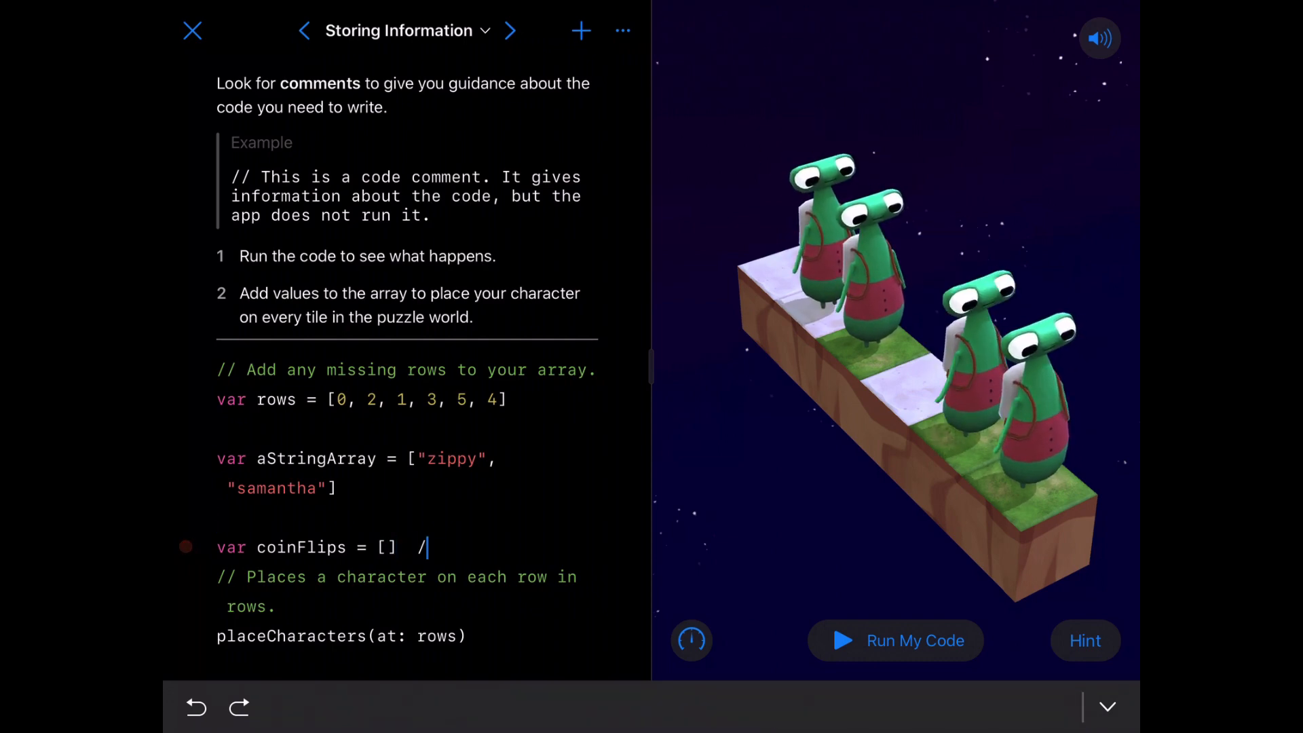
text(heads is t)
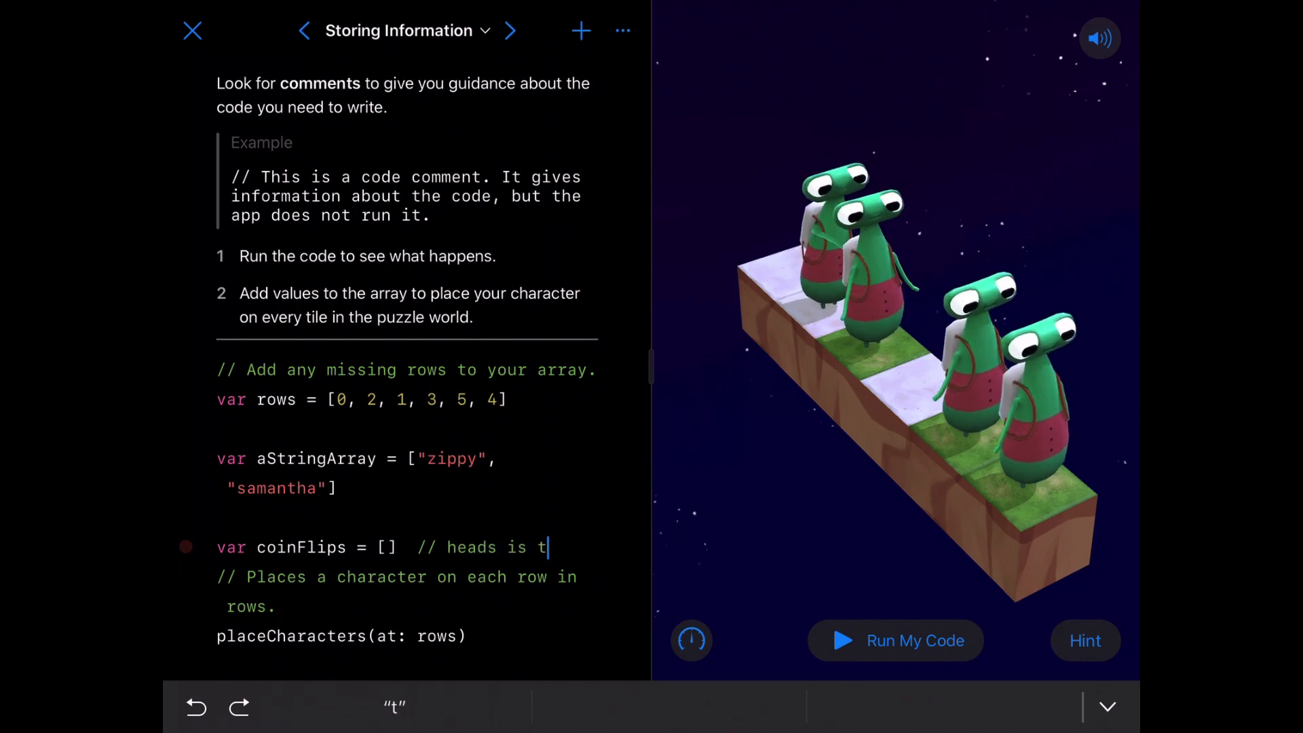
text(rue)
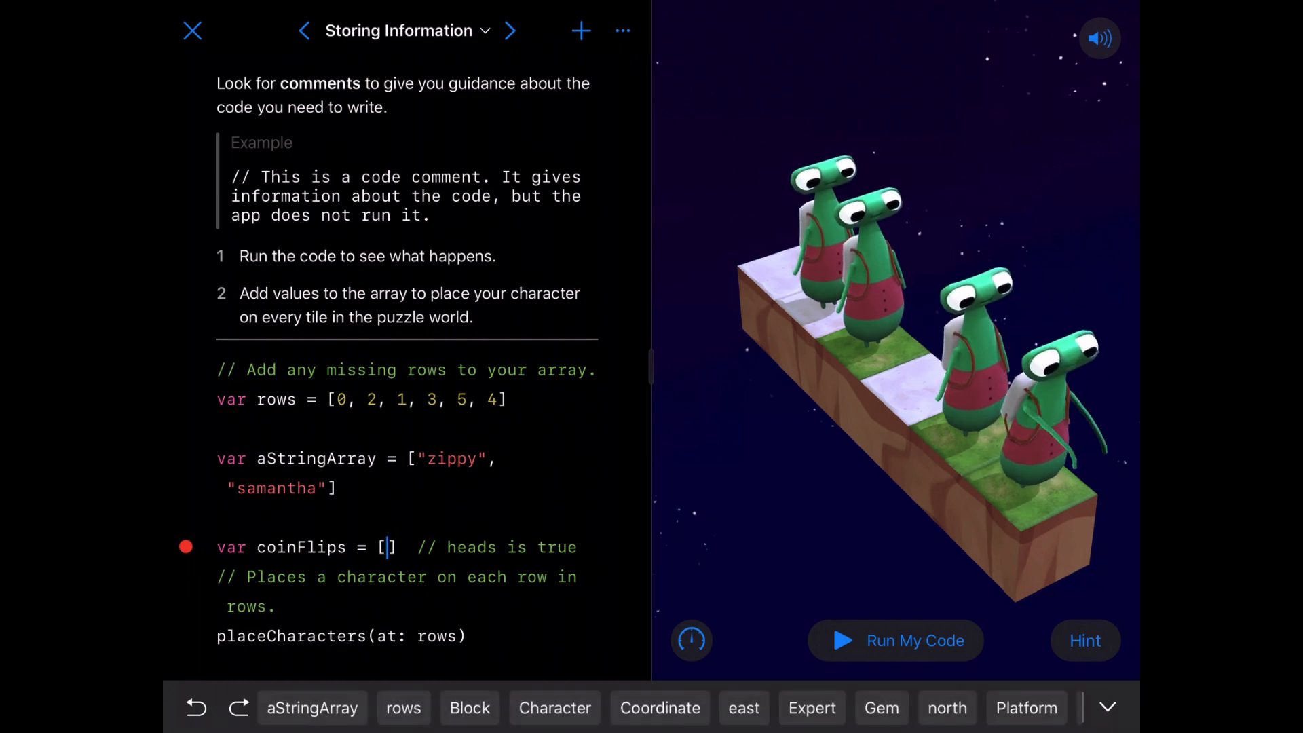
Fill coinFlips with false, true, true, false, false, true, true, true.
text(false)
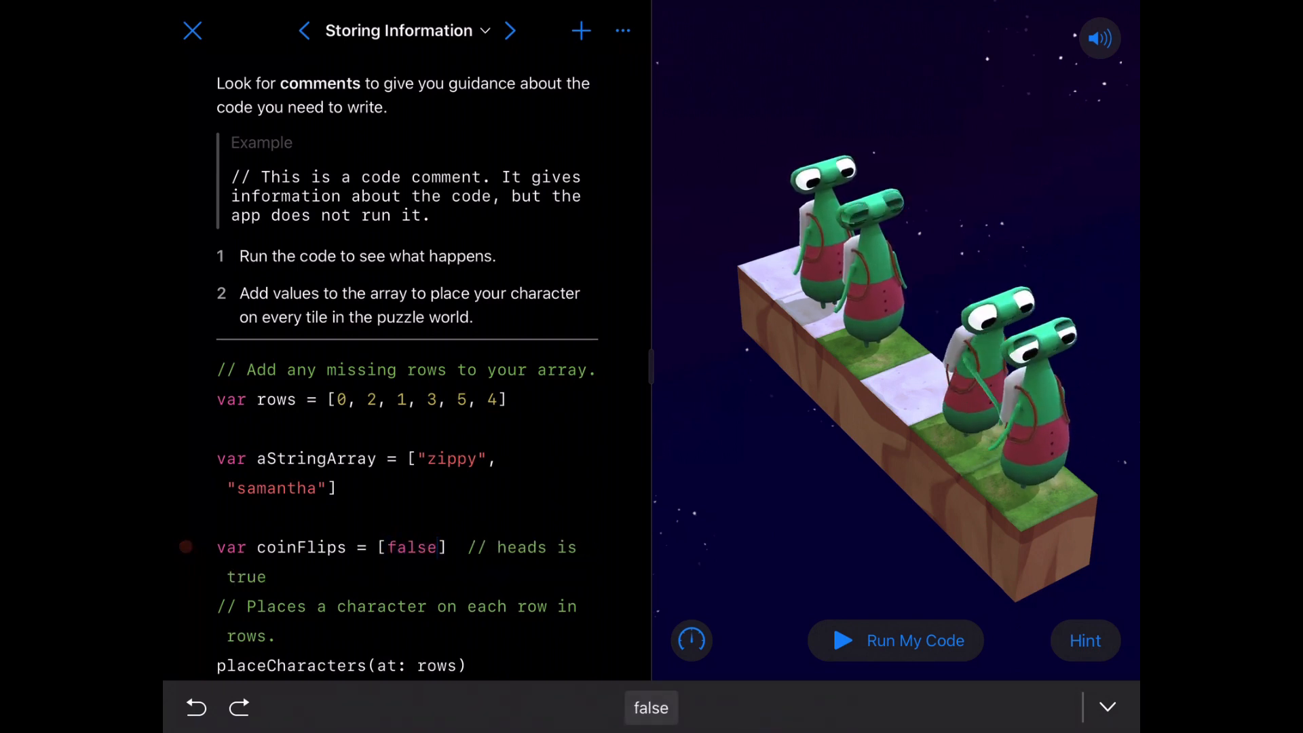
text(, true, true,)
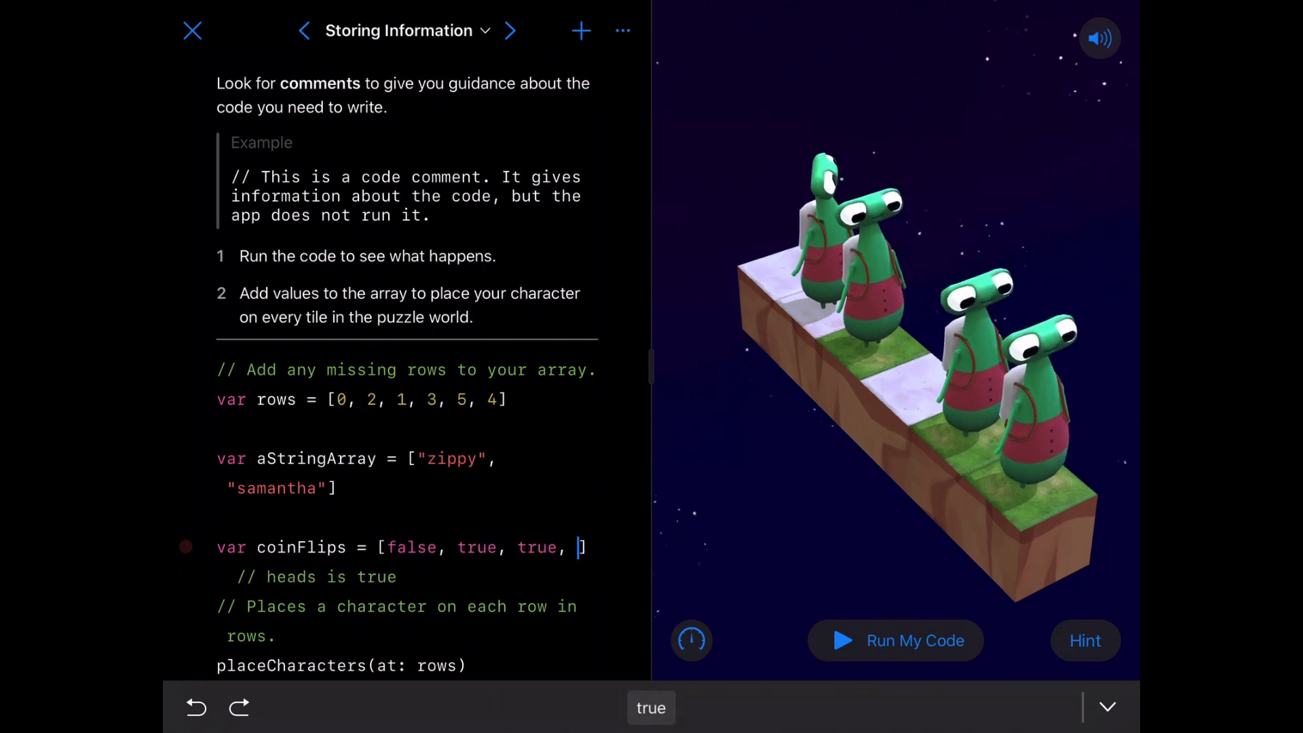
text(false,)
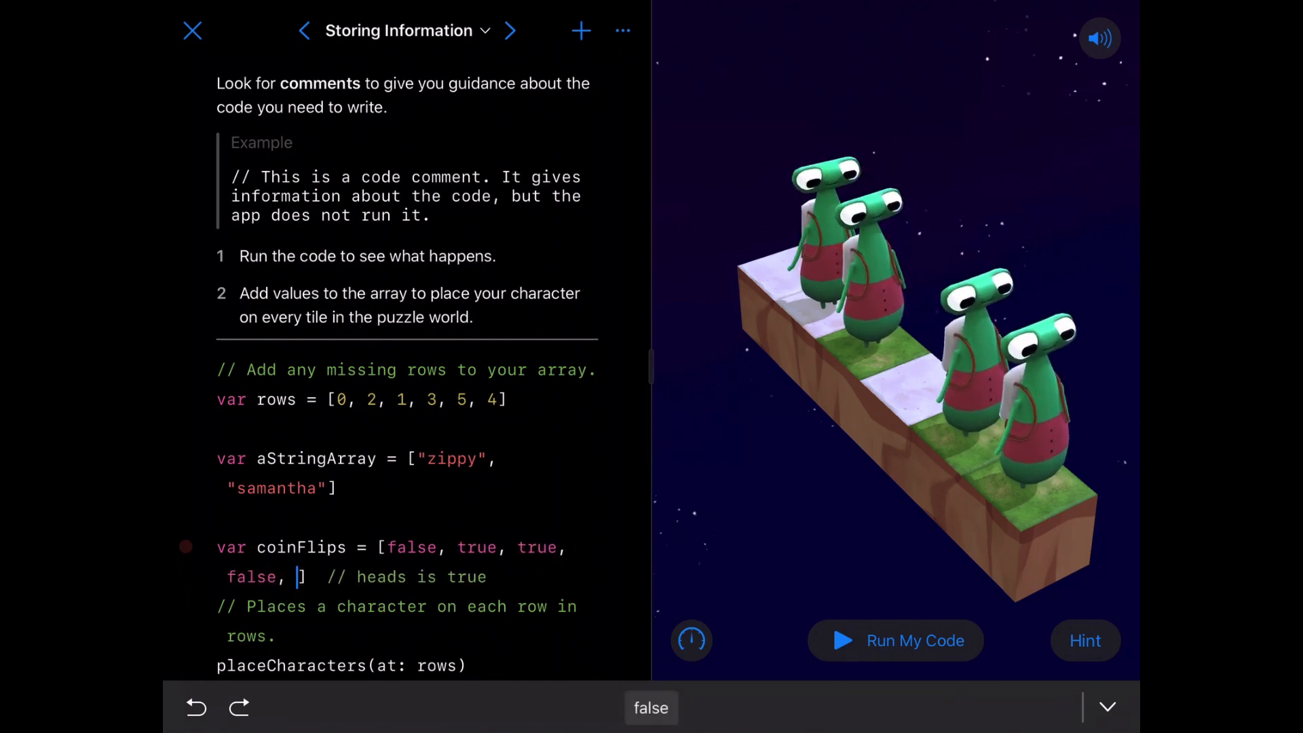
text(false, true,)
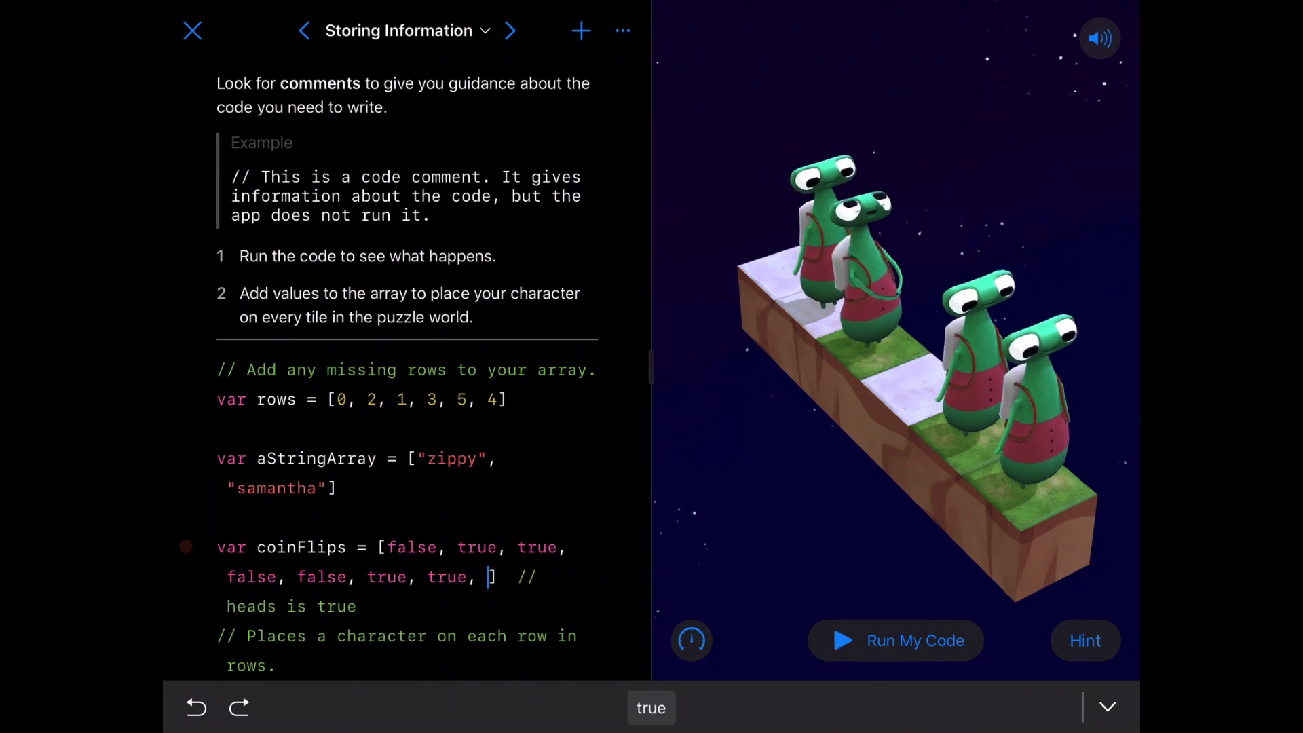
text(true)
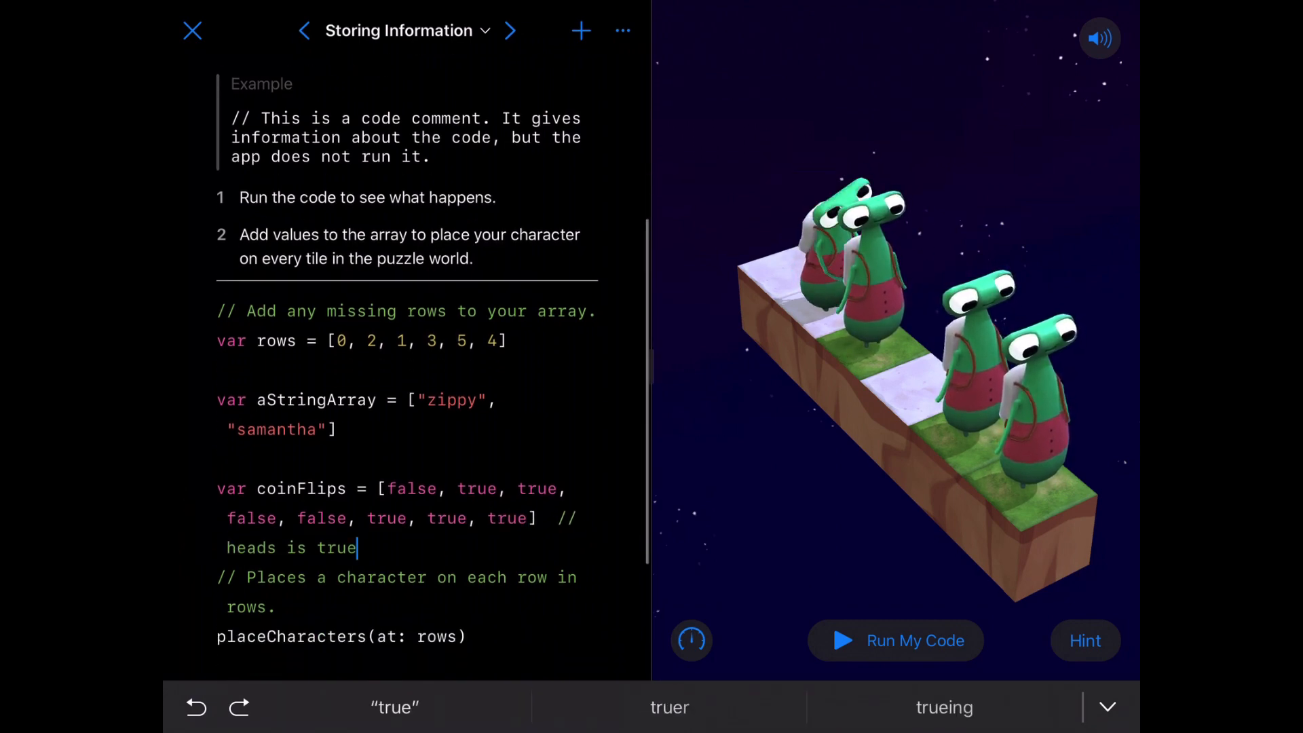
Add a blank line after coinFlips, briefly changing its sixth value and restoring it to true.
key(return)
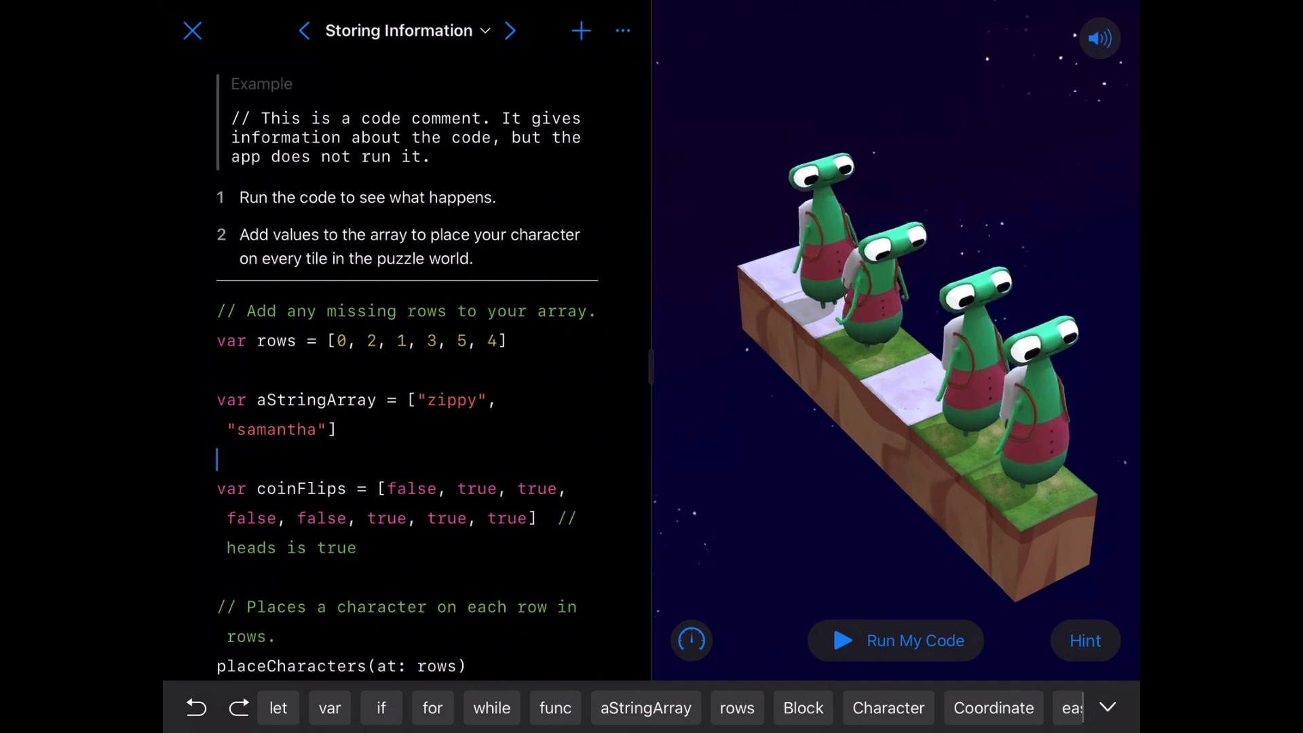
double_click(386, 518)
text(1)
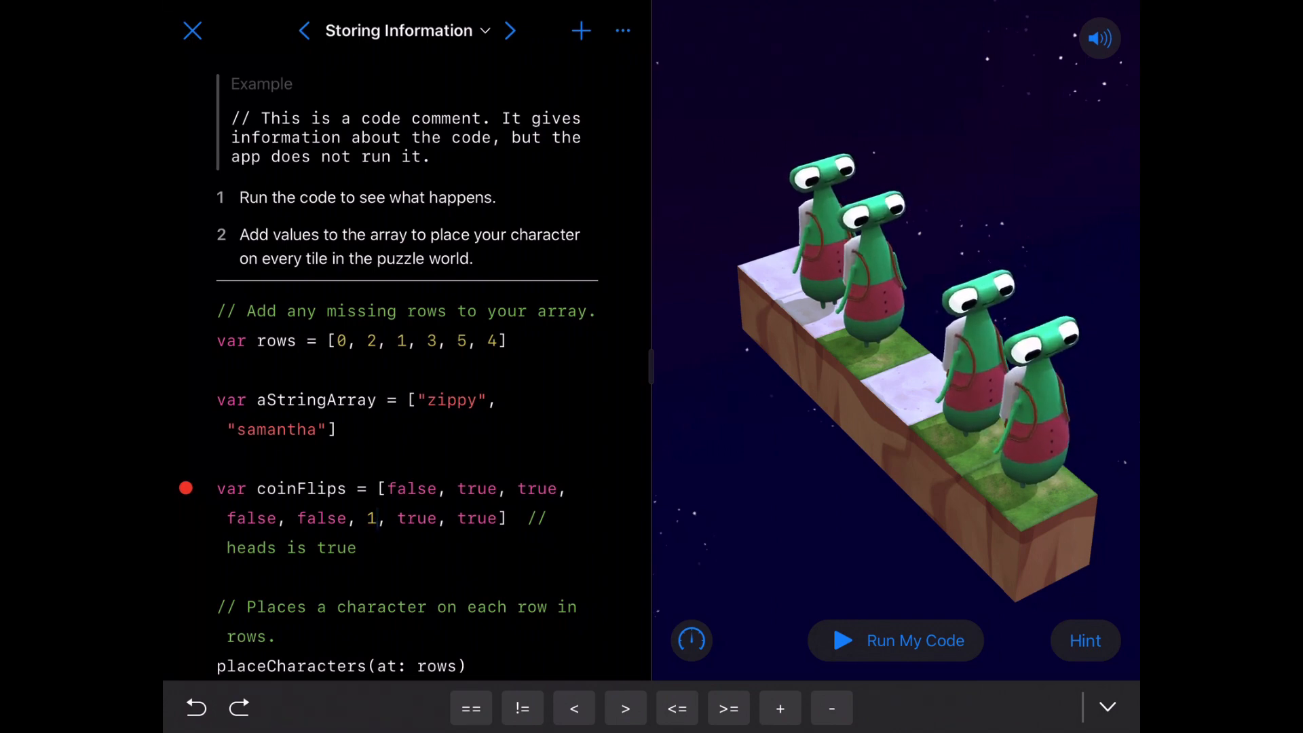
click(371, 517)
text(true)
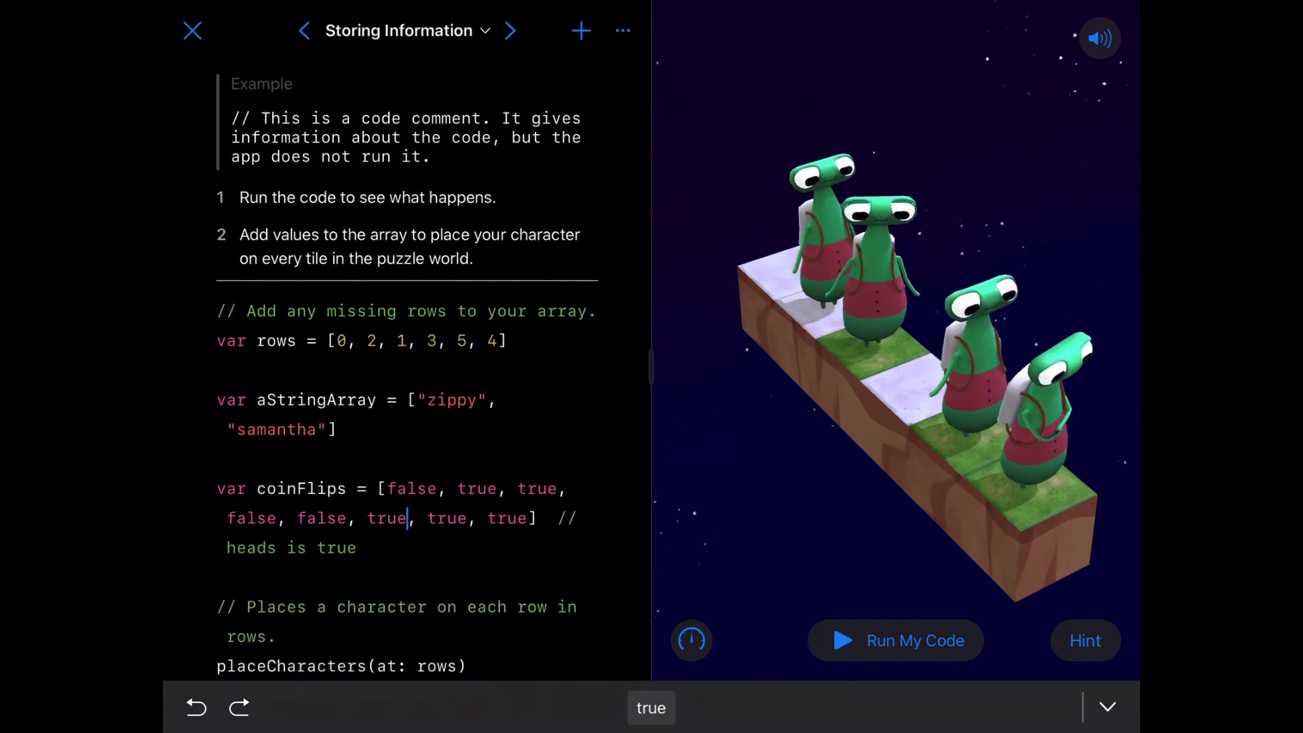
scroll(up, 3)
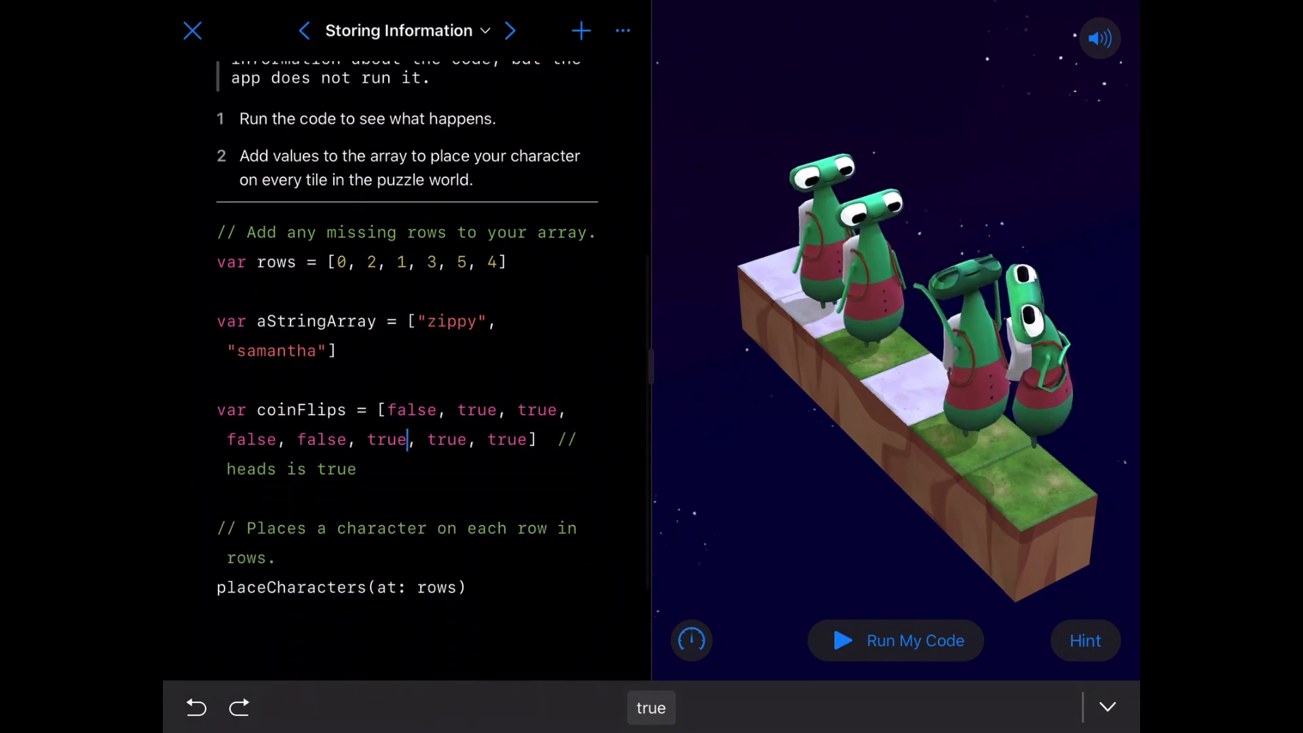
Prefix the aStringArray and coinFlips lines with // to disable them.
scroll(up, 3)
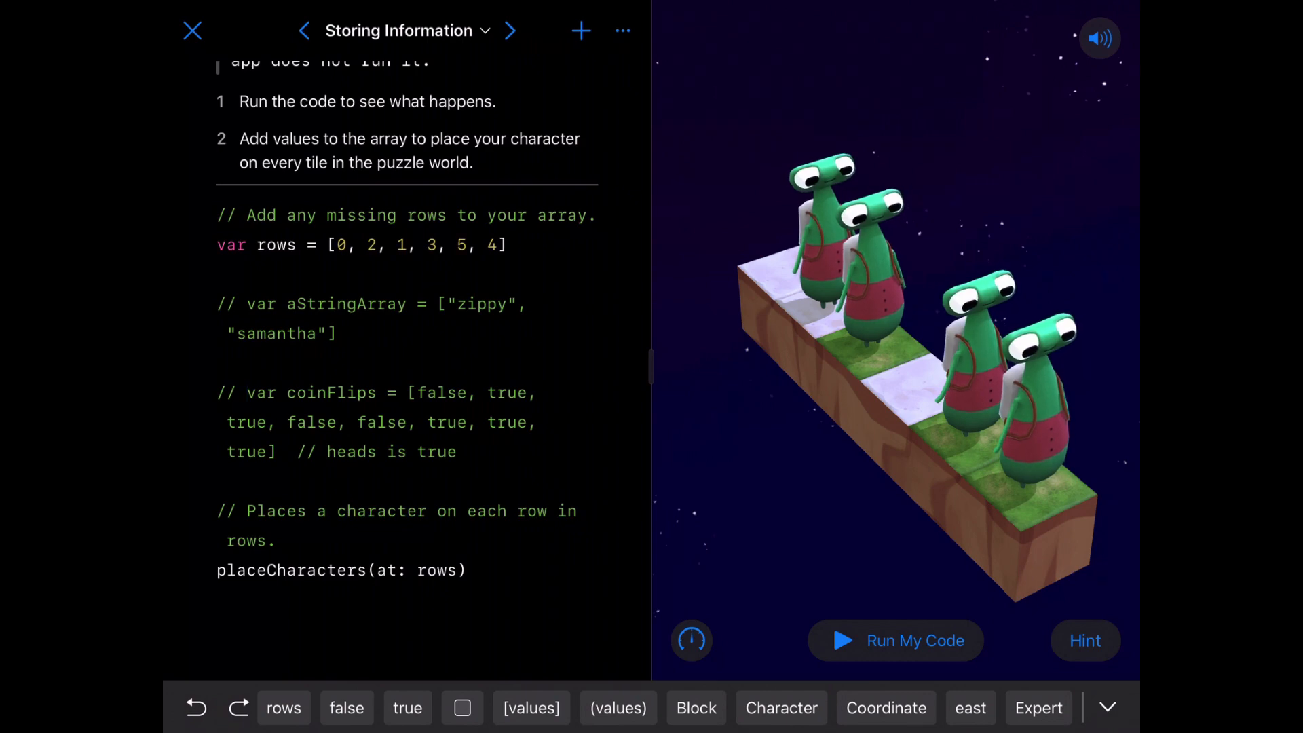
Run the code twice, dismissing the 'Pretty cool, huh?' success popup each time.
click(895, 640)
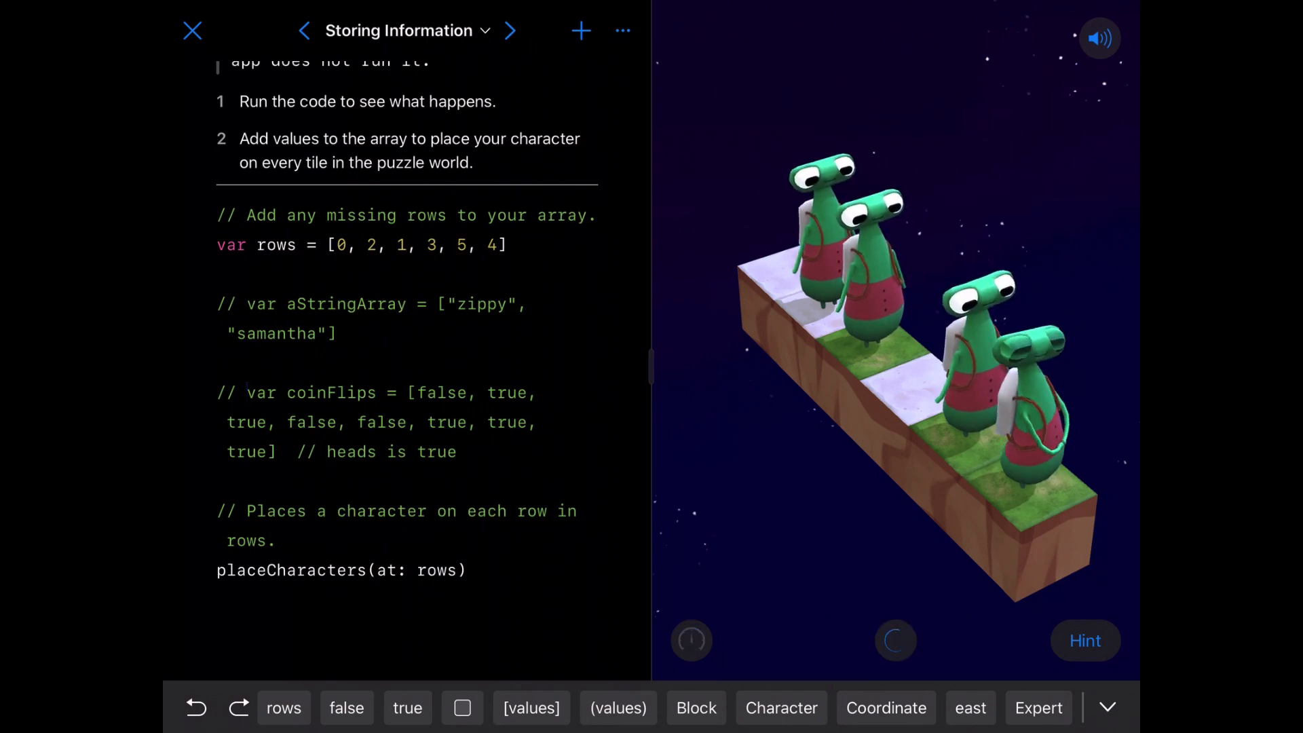
click(895, 640)
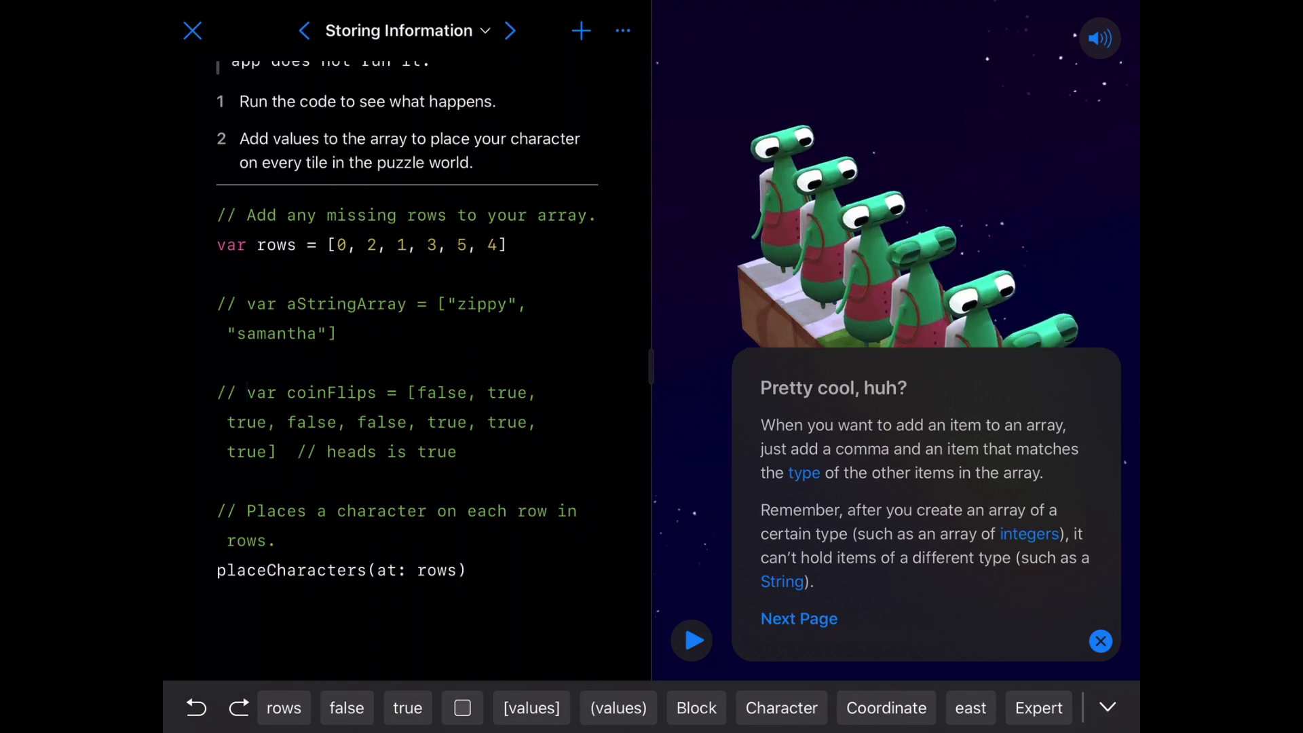
click(1100, 640)
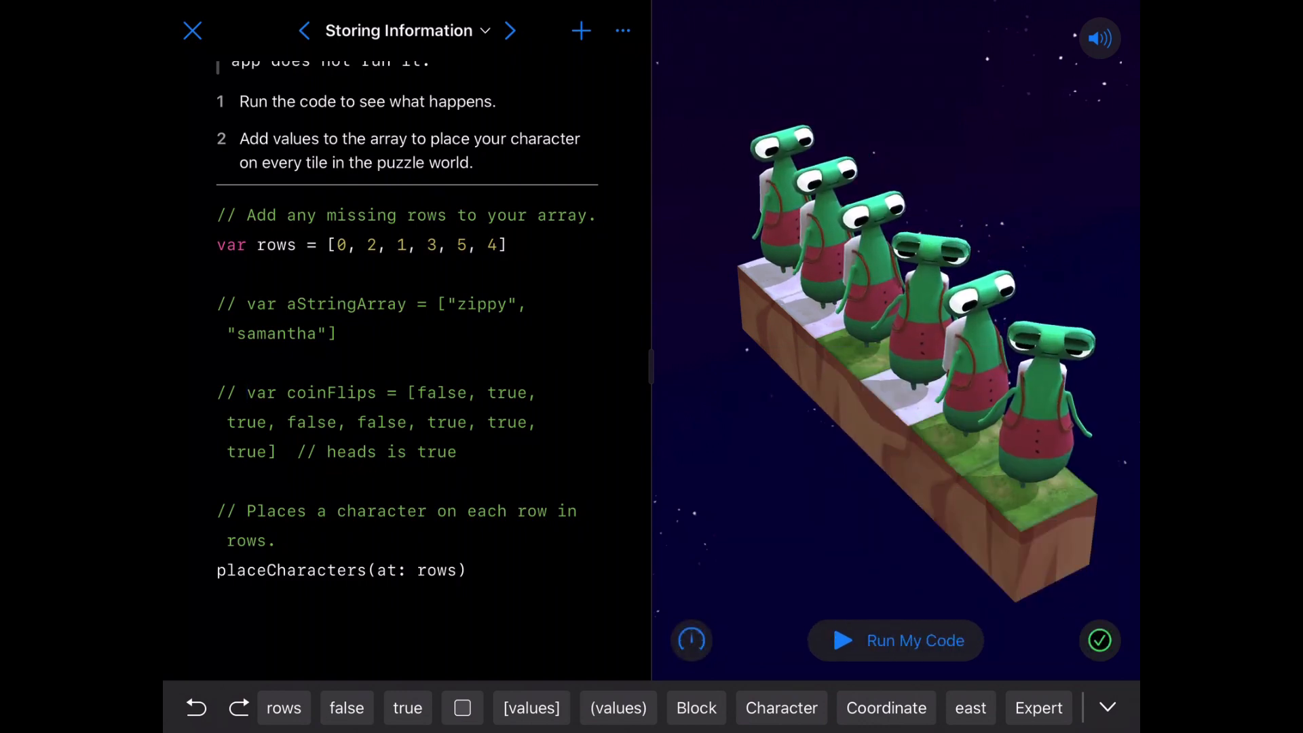
click(895, 640)
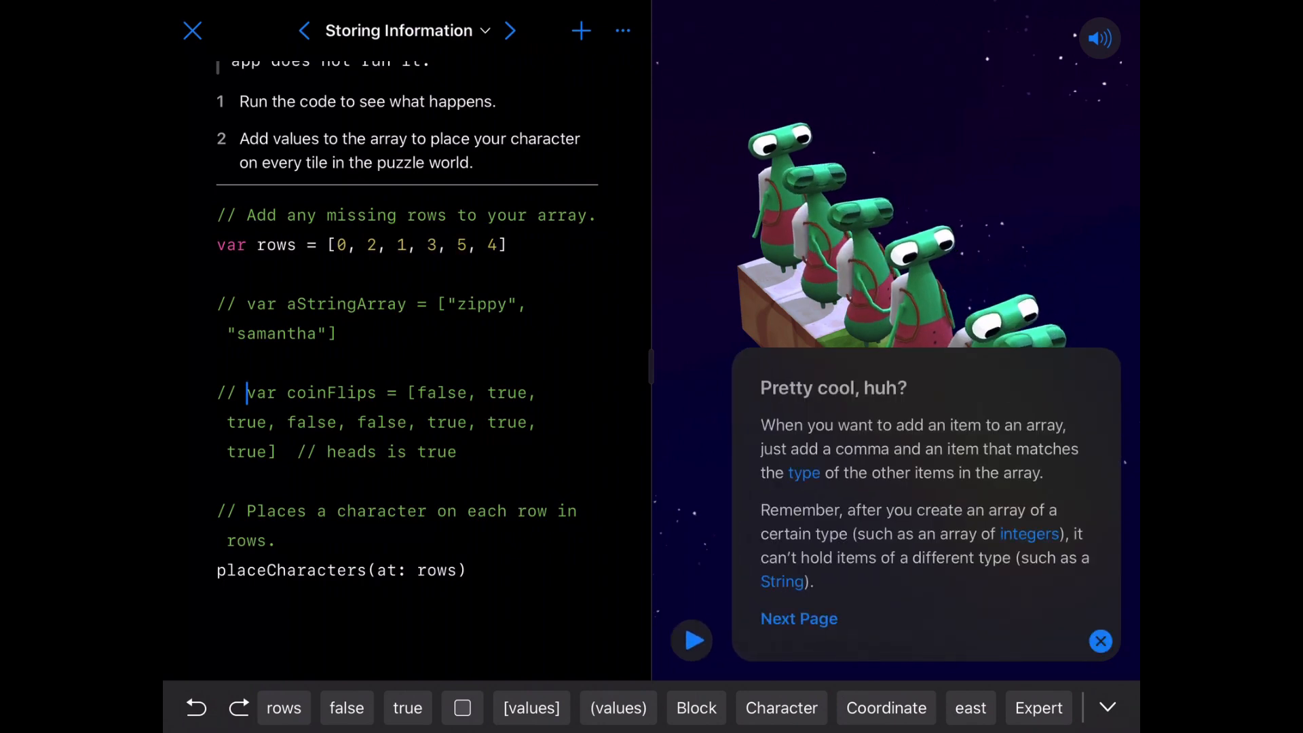
click(1099, 641)
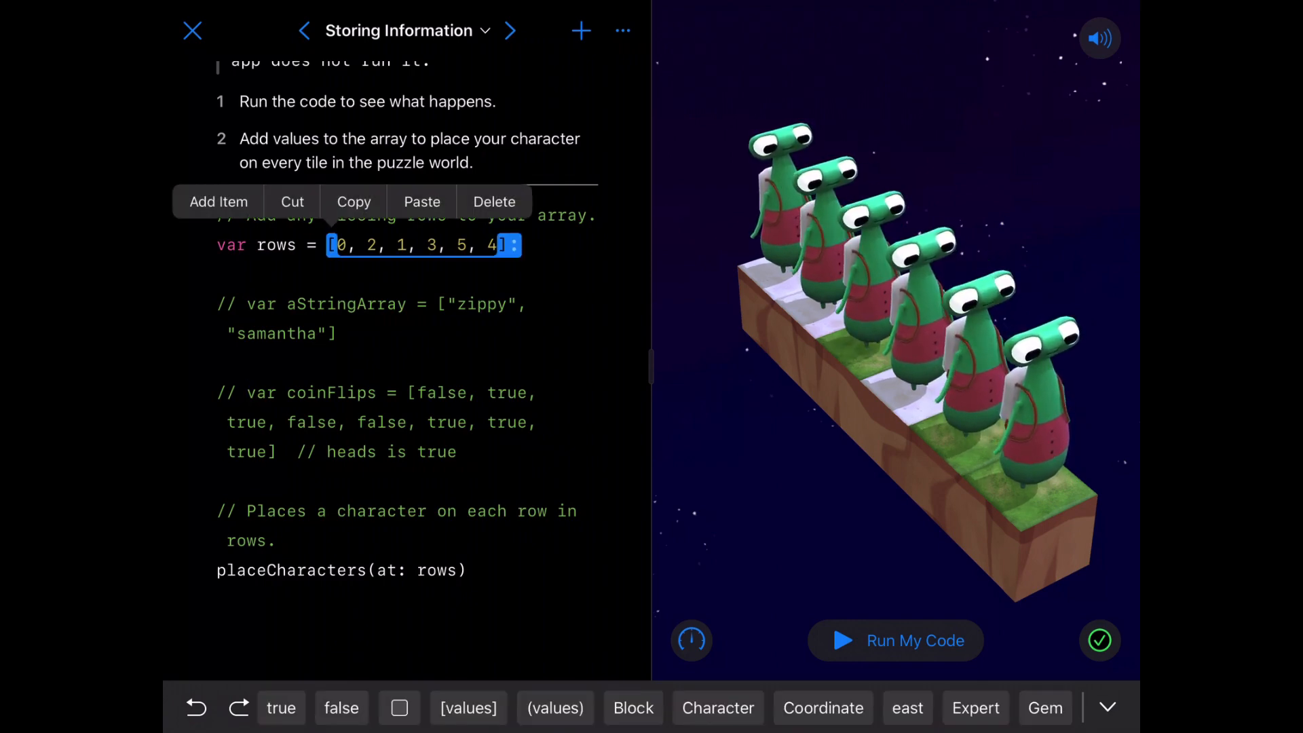
Replace the rows contents with 5, add placeholder items, and fill in 4, 3, 2, 1, 0.
click(493, 201)
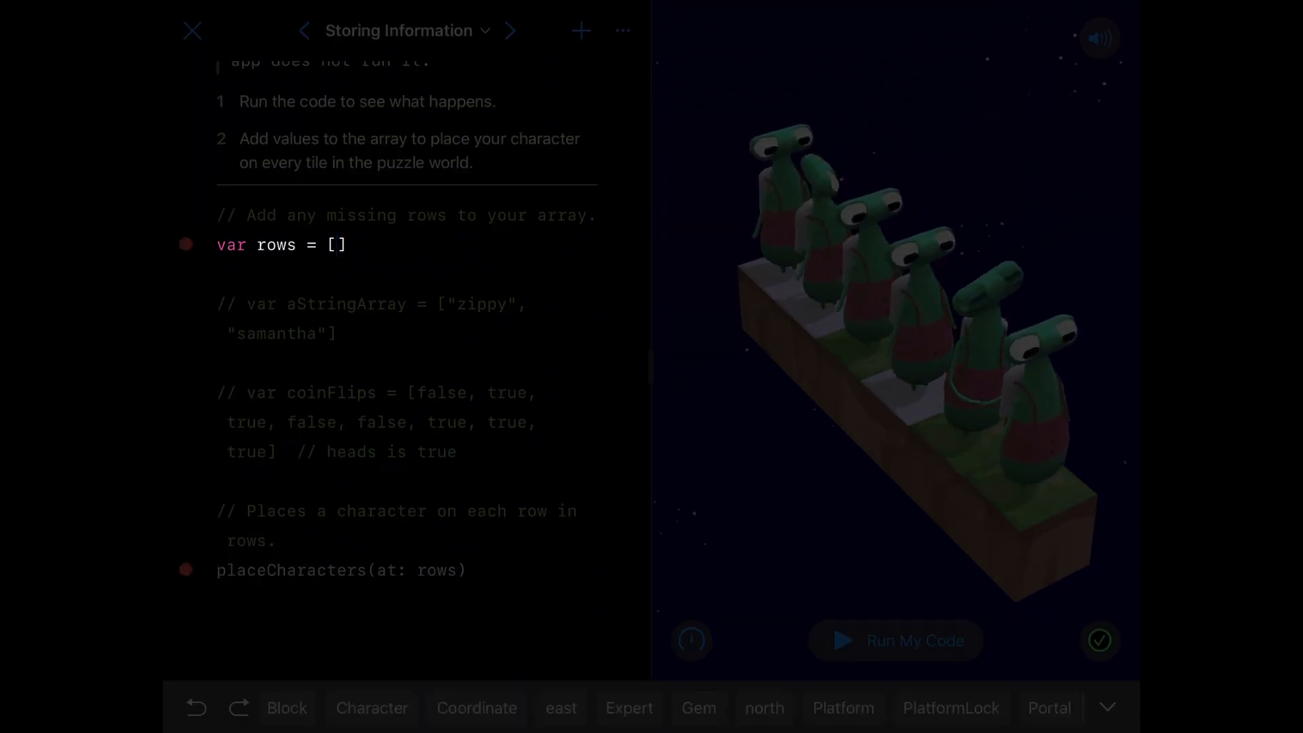
text(5)
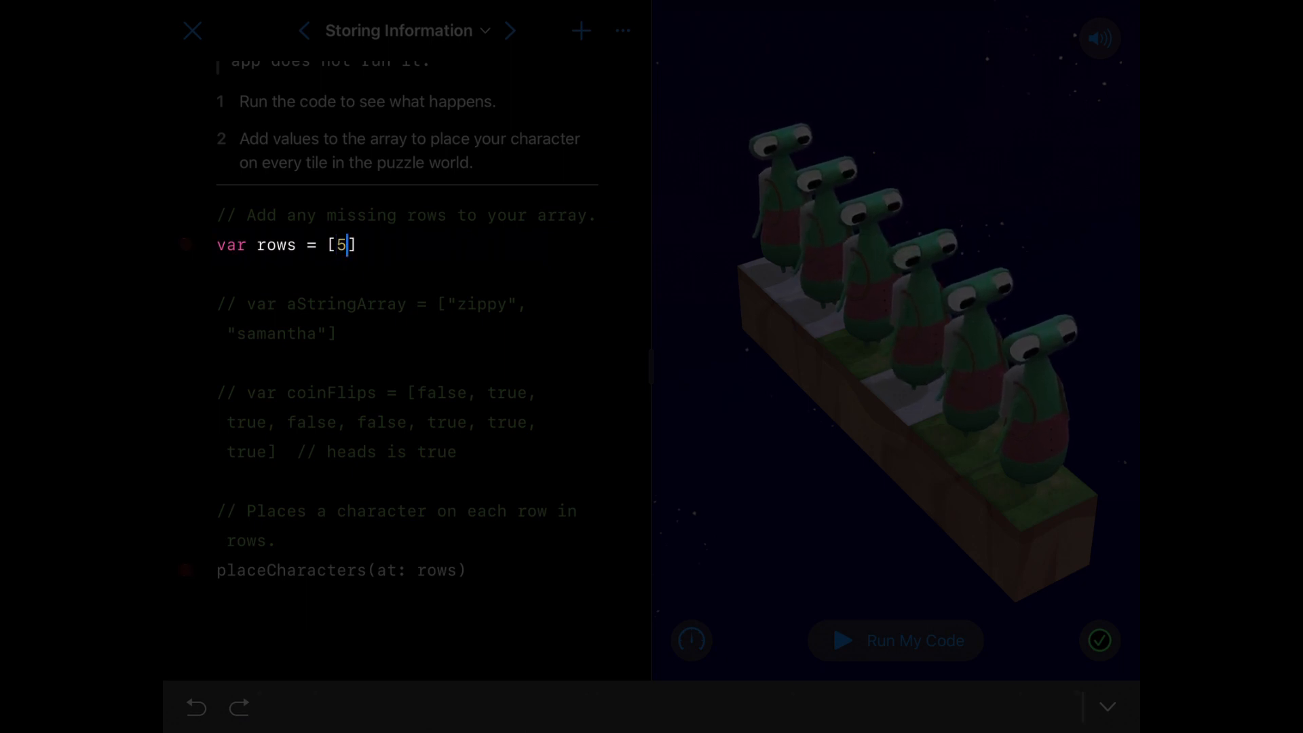
double_click(339, 244)
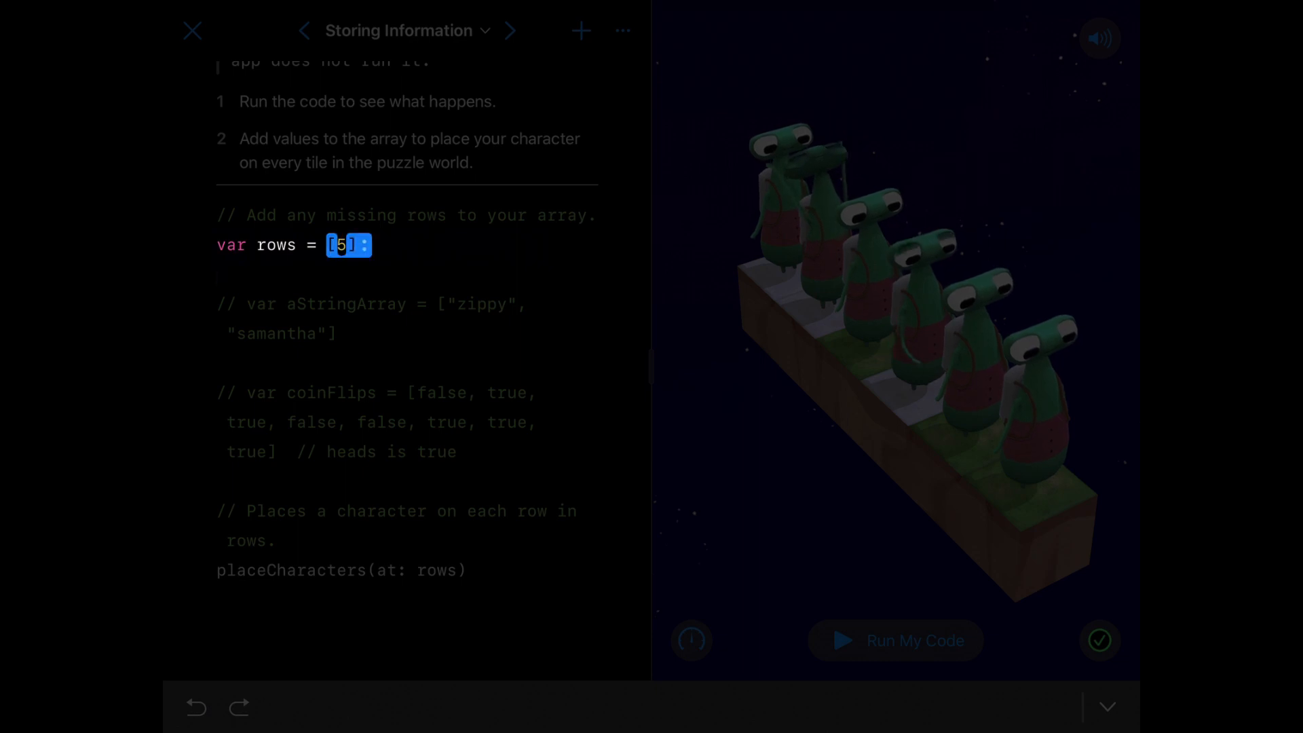
click(348, 244)
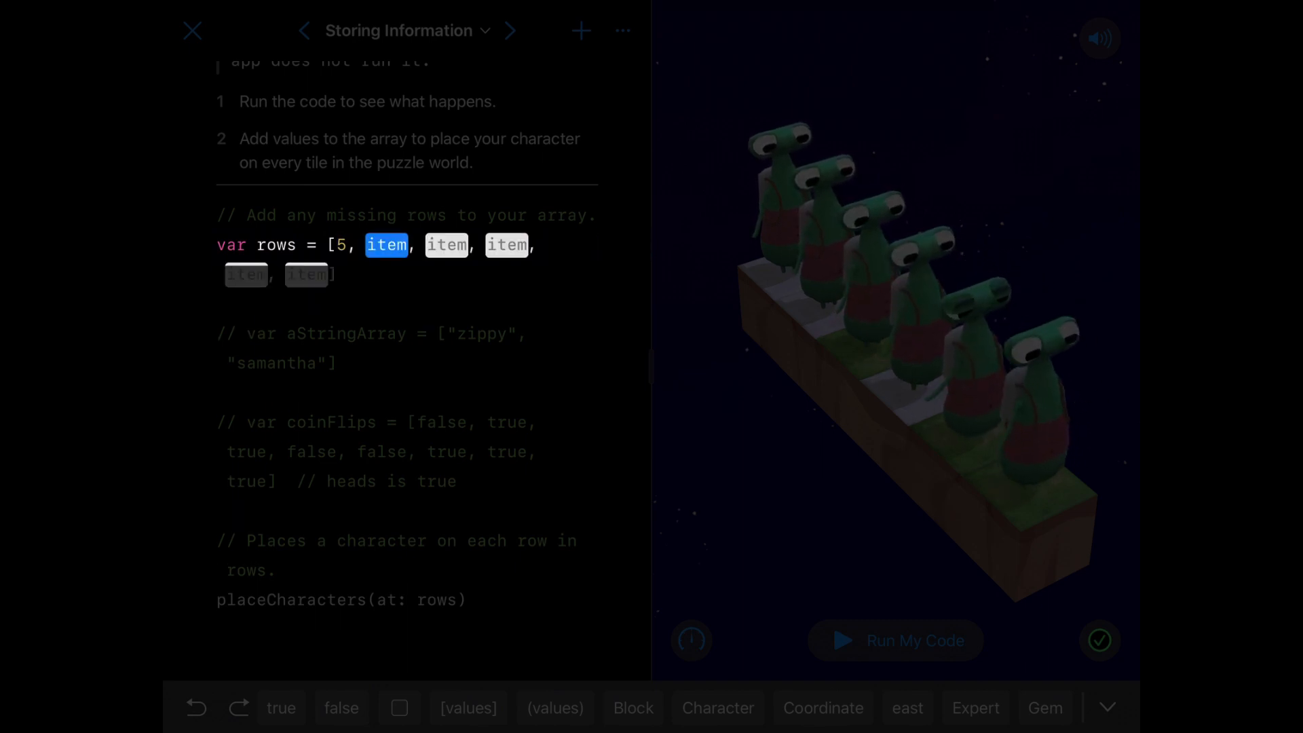
text(4)
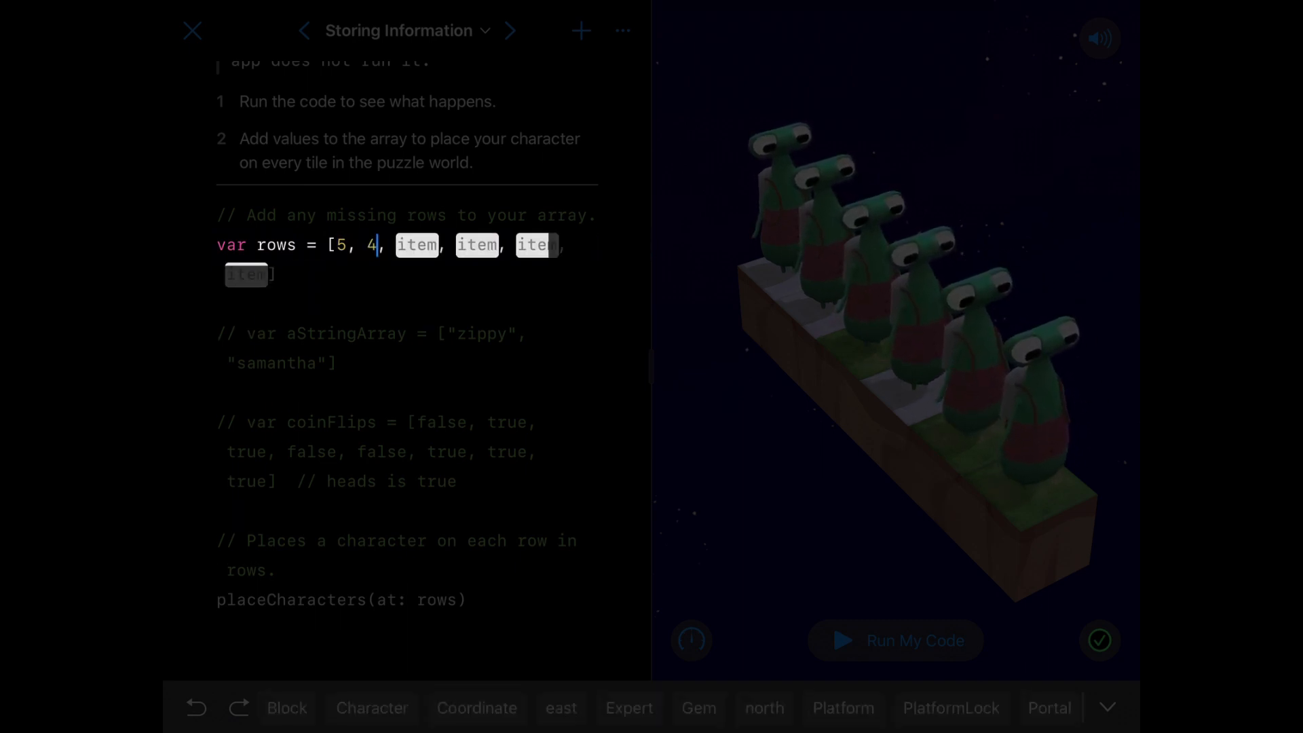
click(416, 244)
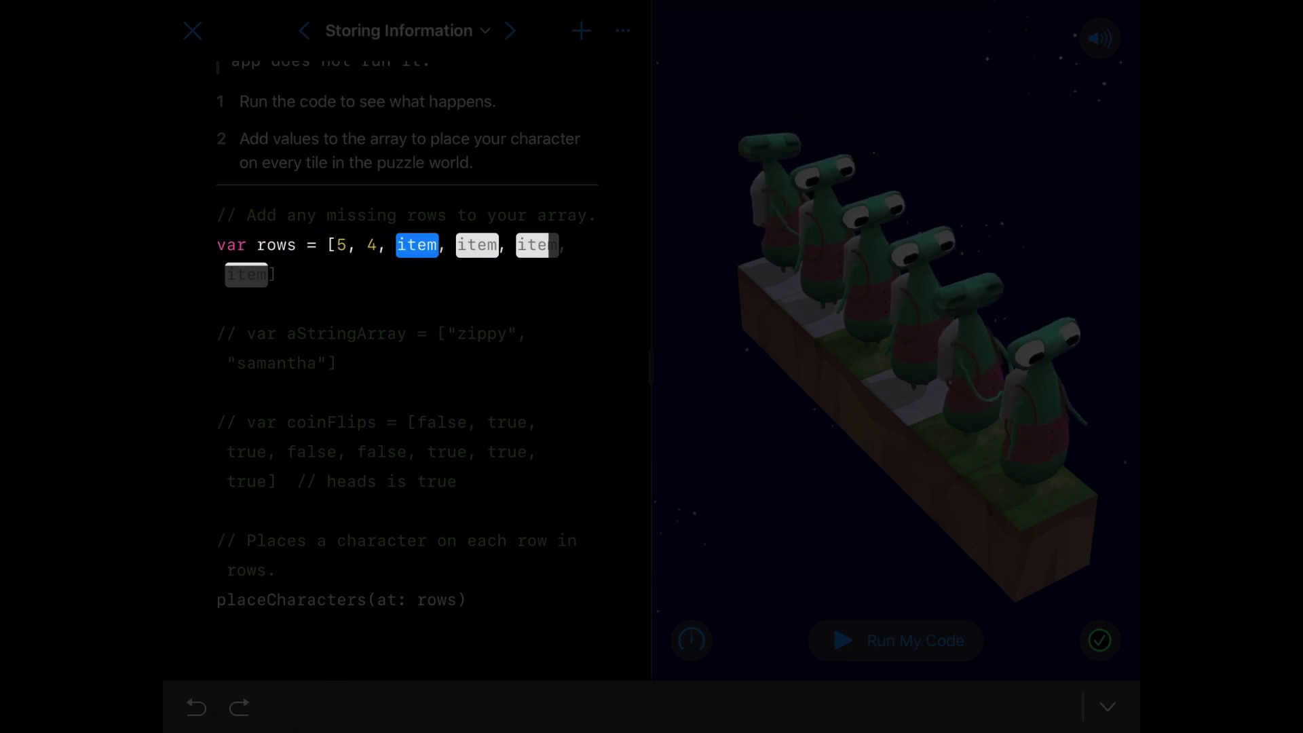
text(3)
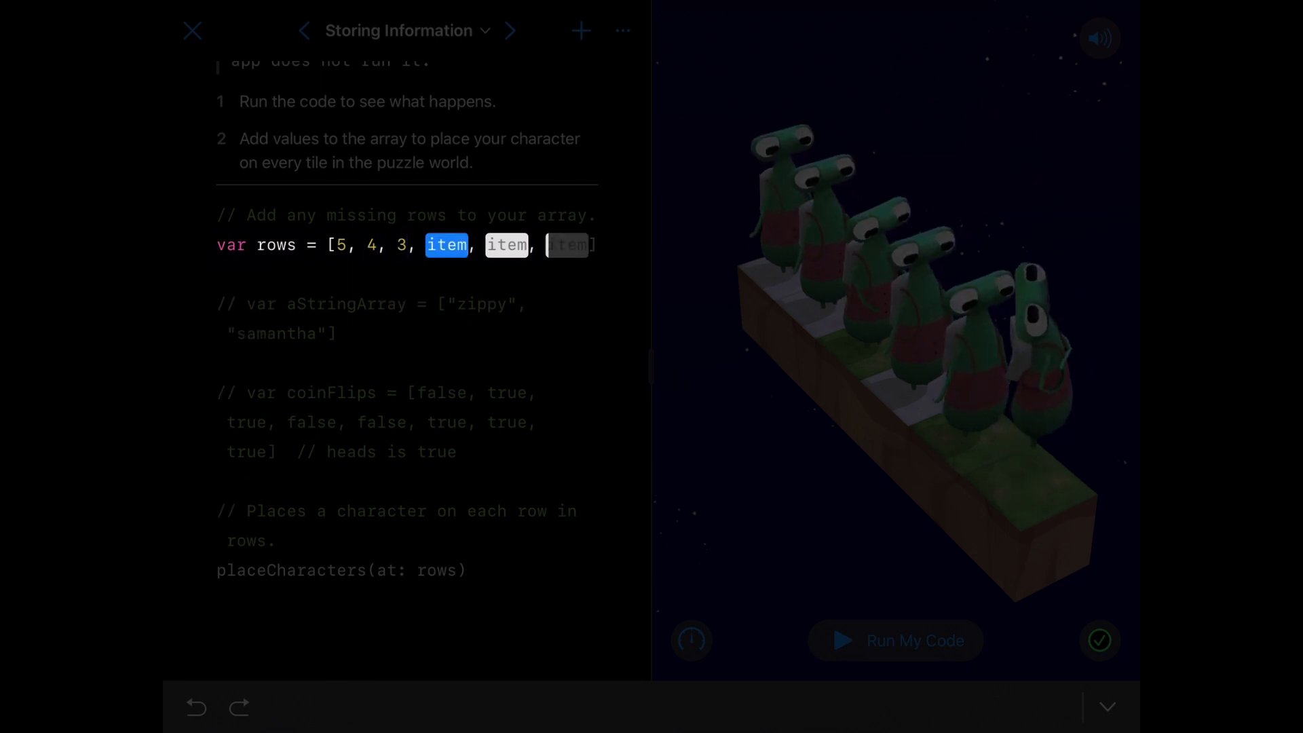
text(2)
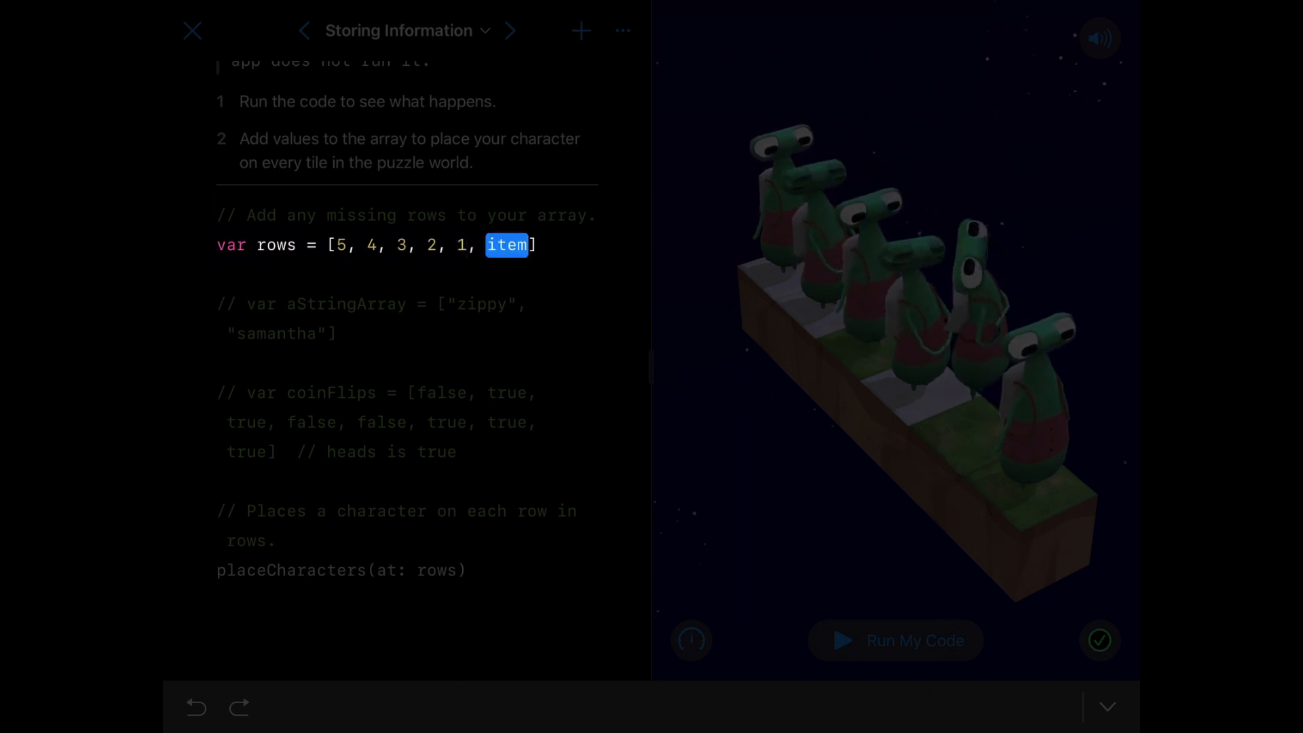
text(0)
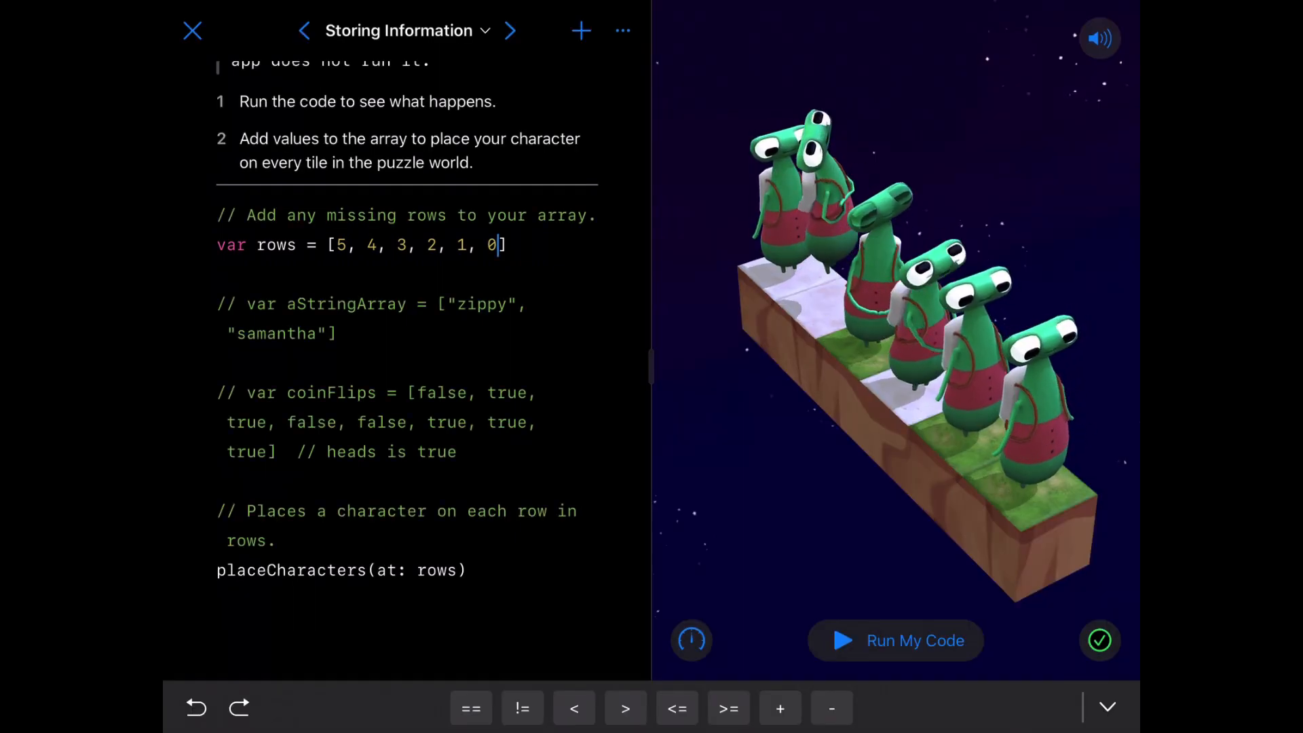
Run the rows array [5, 4, 3, 2, 1, 0] to fill all six tiles, then close the success popup.
click(895, 640)
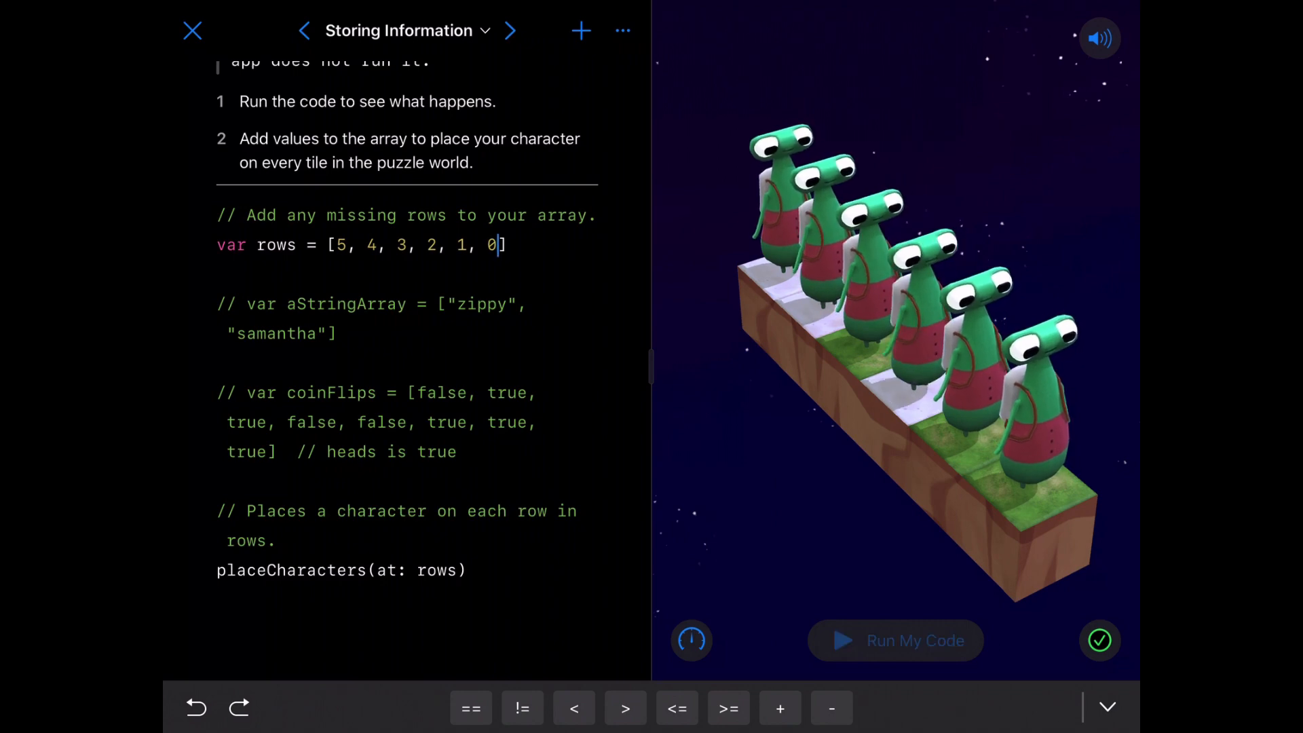
click(895, 639)
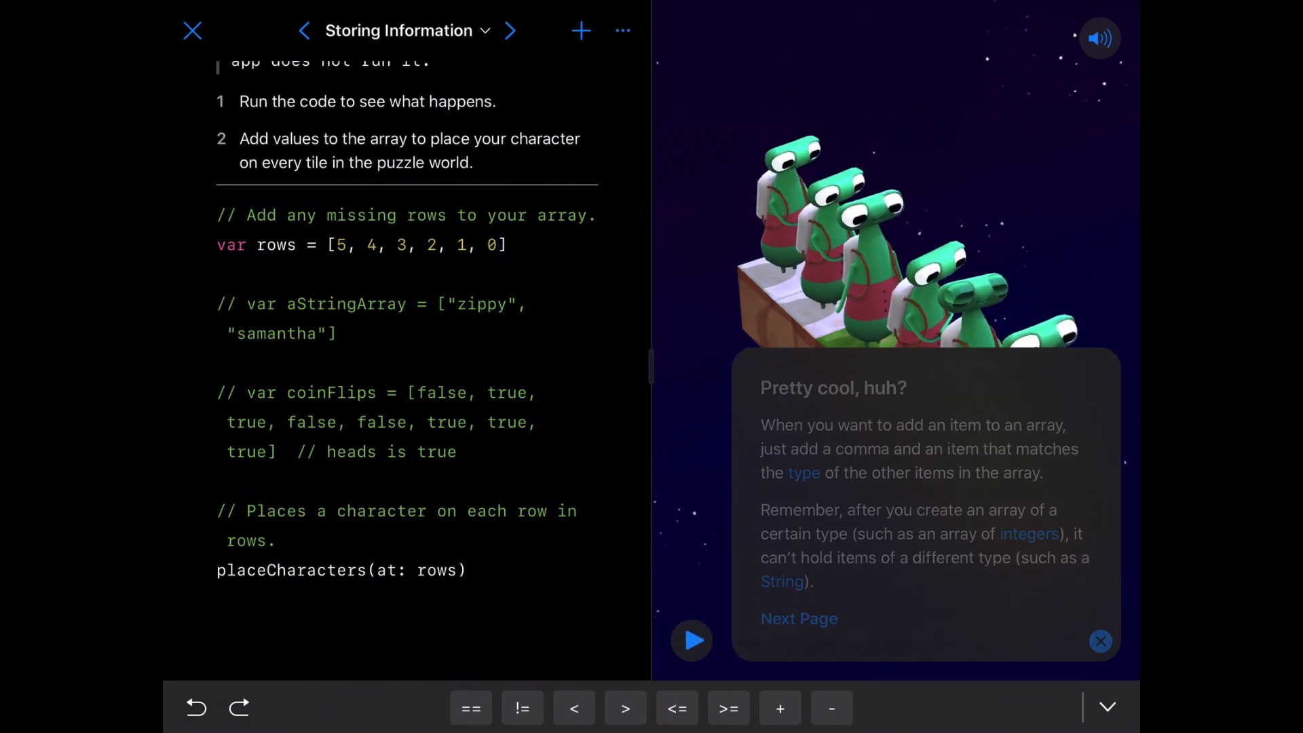
click(1100, 641)
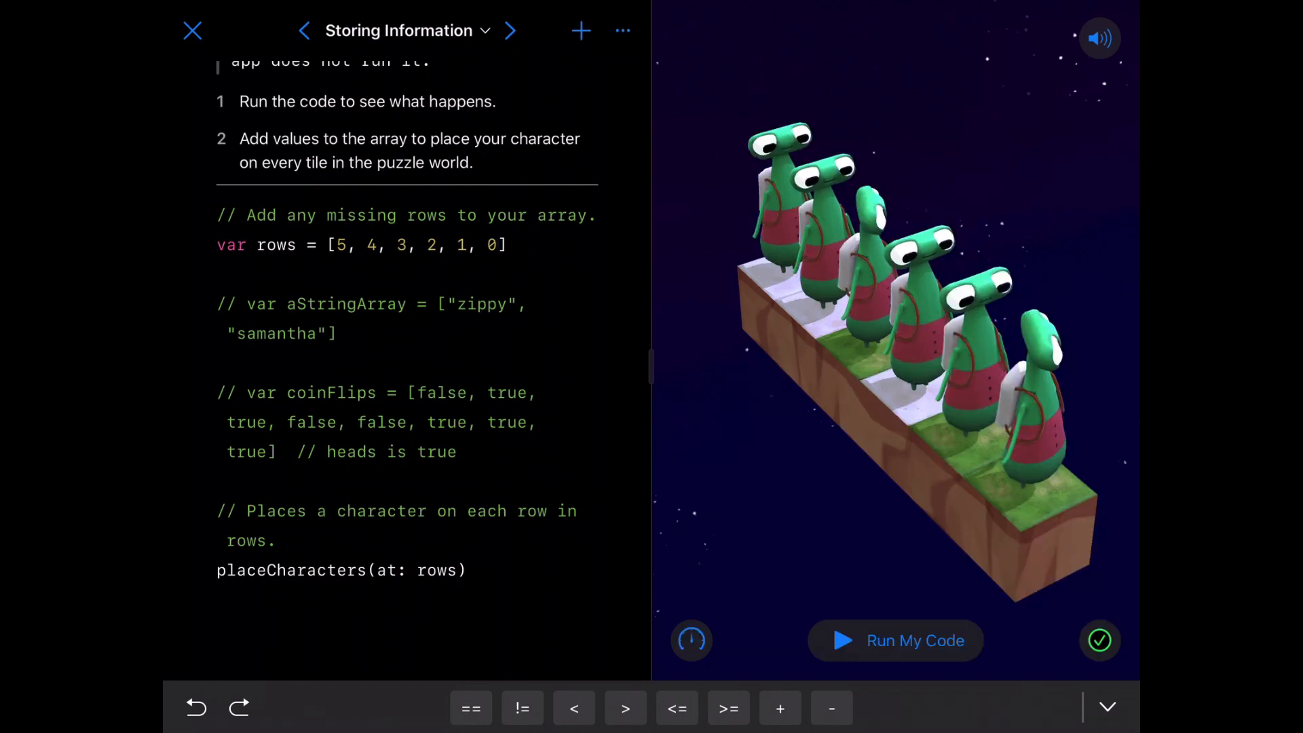